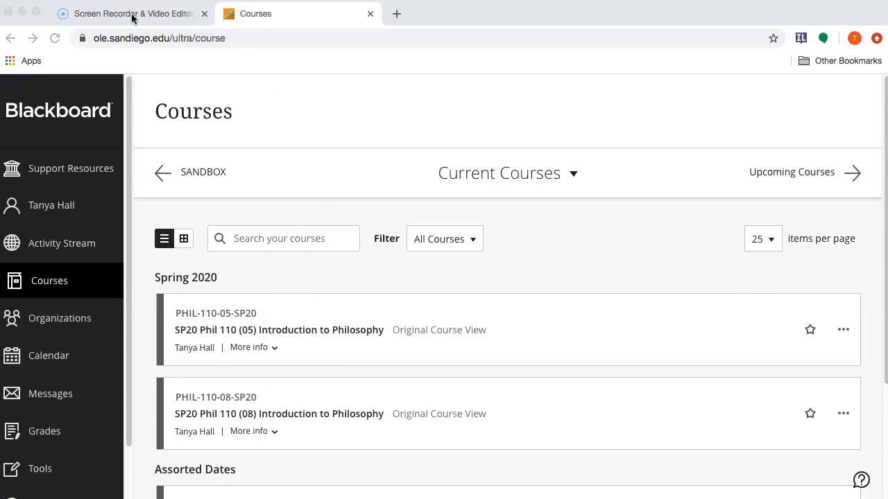
Open the Sandbox course, preview it as a student, then exit back to edit mode.
{"action": "left_click", "coordinate": [132, 13]}
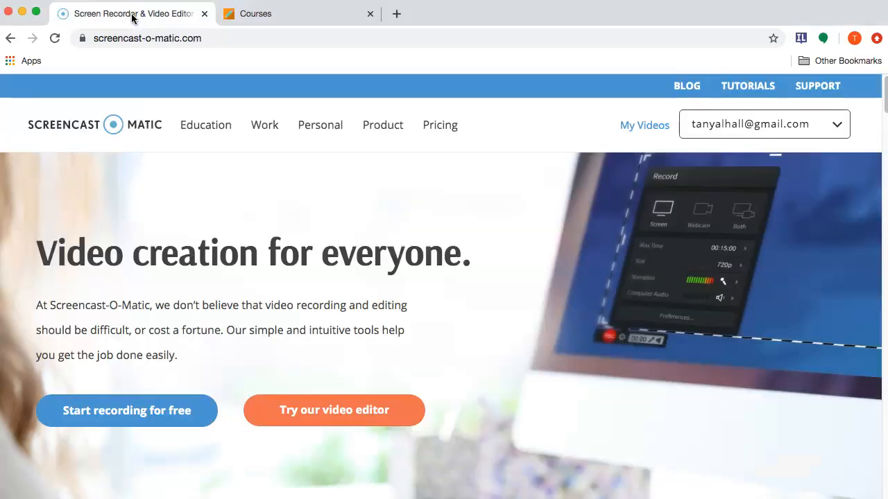
{"action": "mouse_move", "coordinate": [760, 426]}
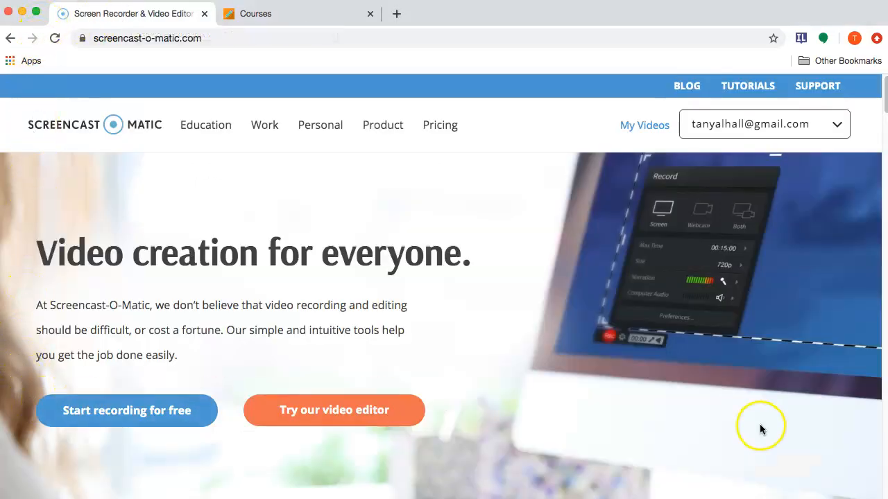
{"action": "mouse_move", "coordinate": [297, 14]}
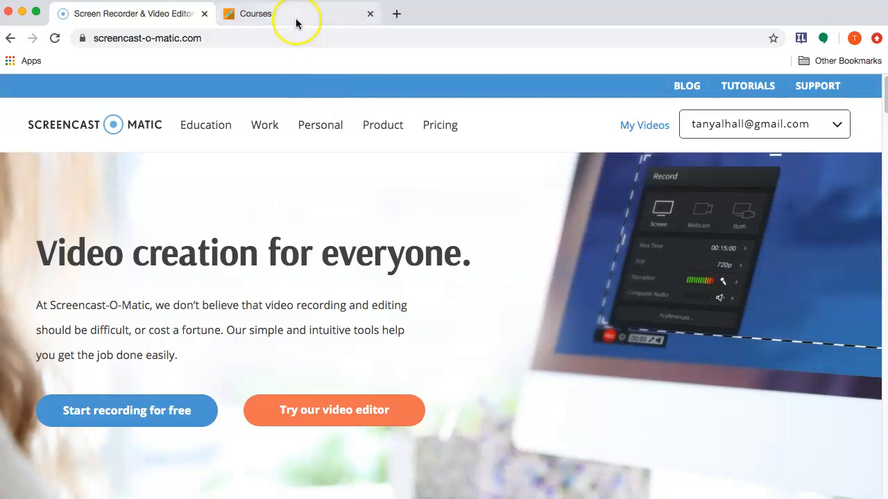
{"action": "left_click", "coordinate": [263, 13]}
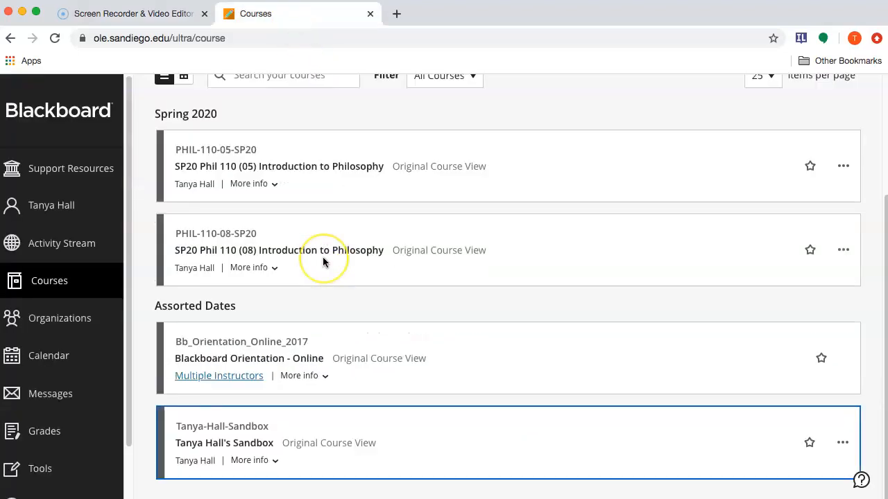
{"action": "mouse_move", "coordinate": [211, 416]}
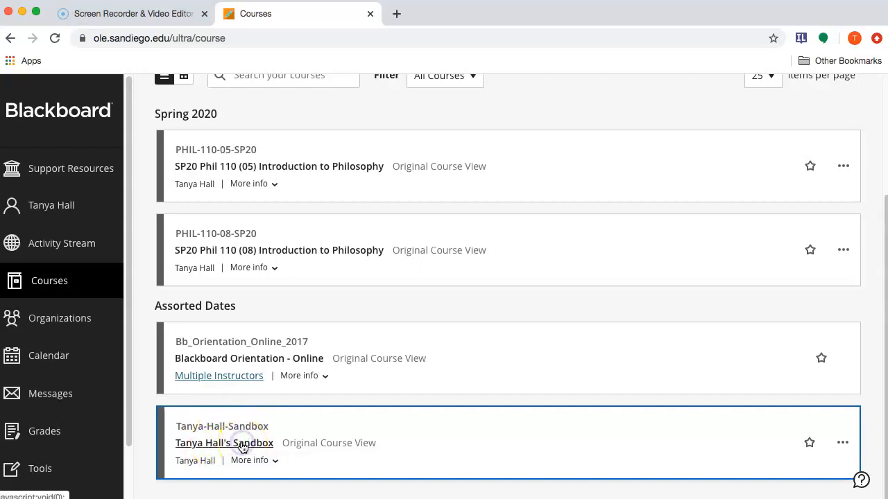
{"action": "left_click", "coordinate": [224, 442]}
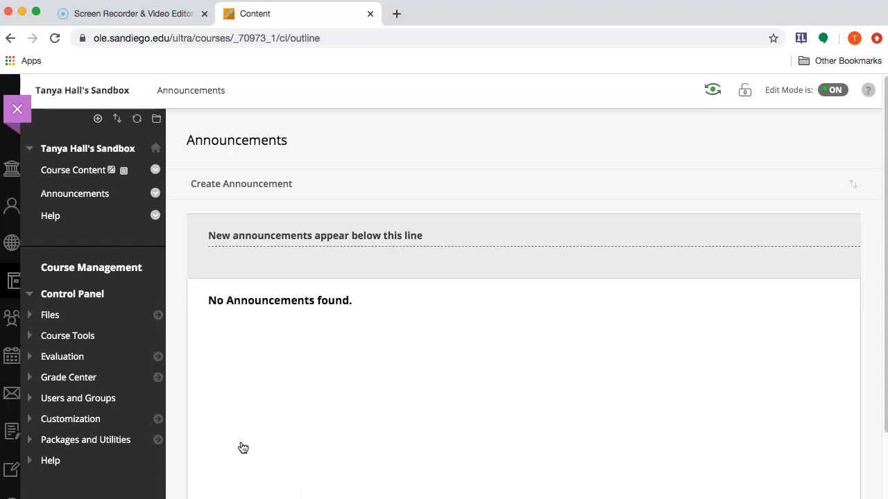
{"action": "mouse_move", "coordinate": [107, 170]}
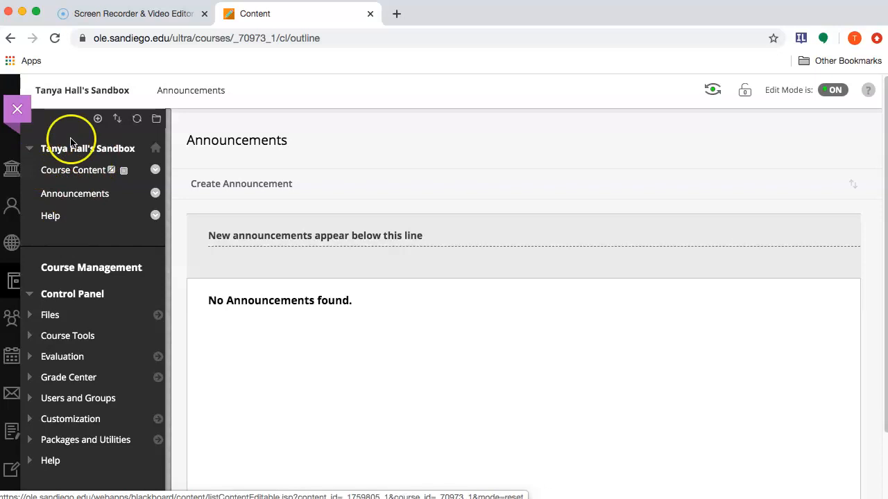
{"action": "mouse_move", "coordinate": [101, 285]}
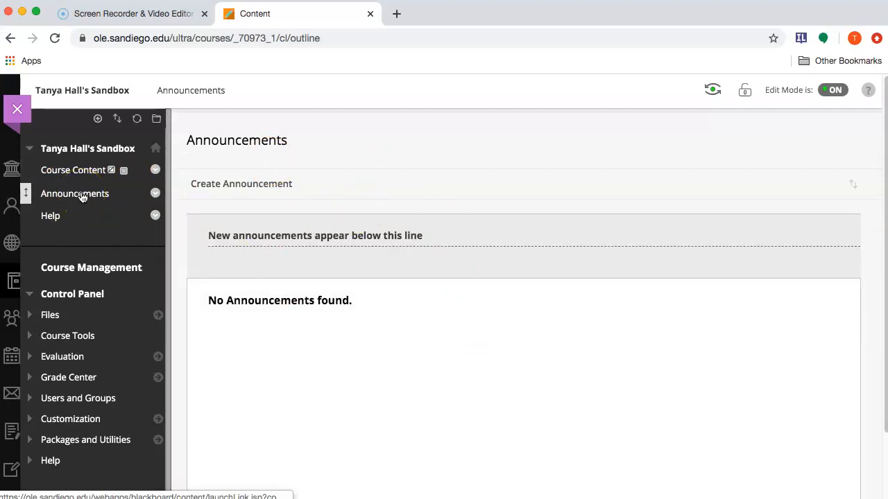
{"action": "mouse_move", "coordinate": [711, 90]}
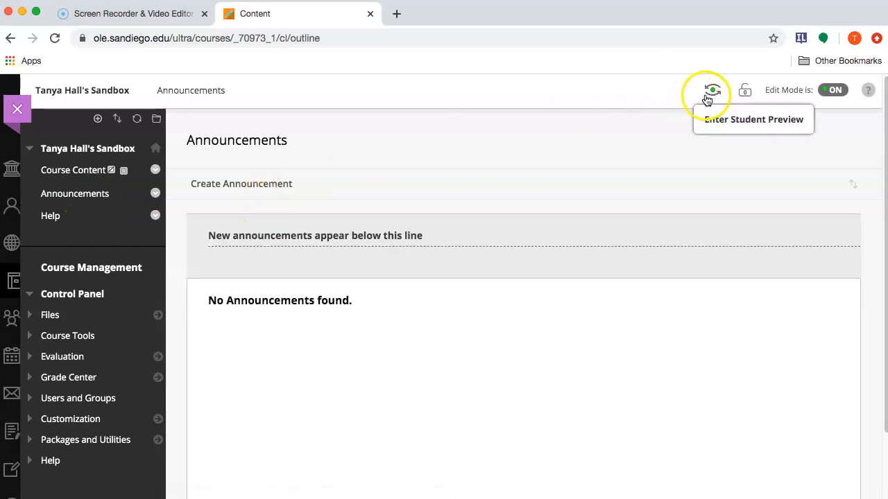
{"action": "left_click", "coordinate": [711, 90]}
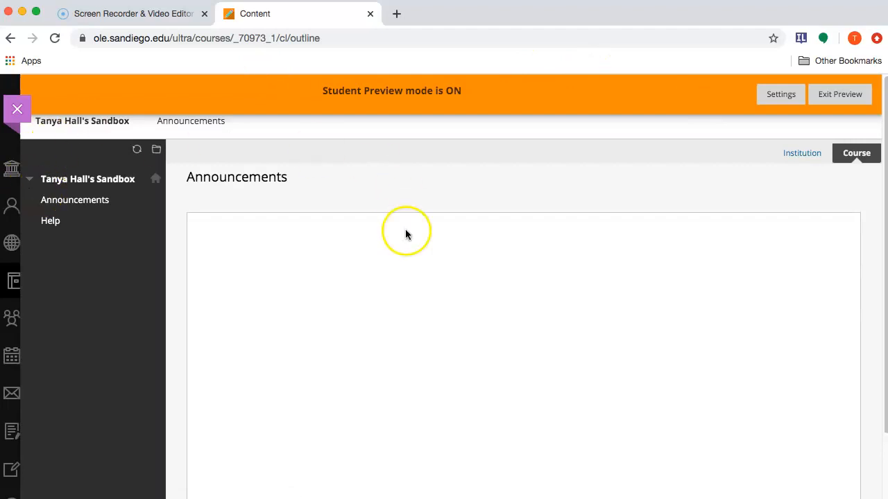
{"action": "left_click", "coordinate": [840, 93]}
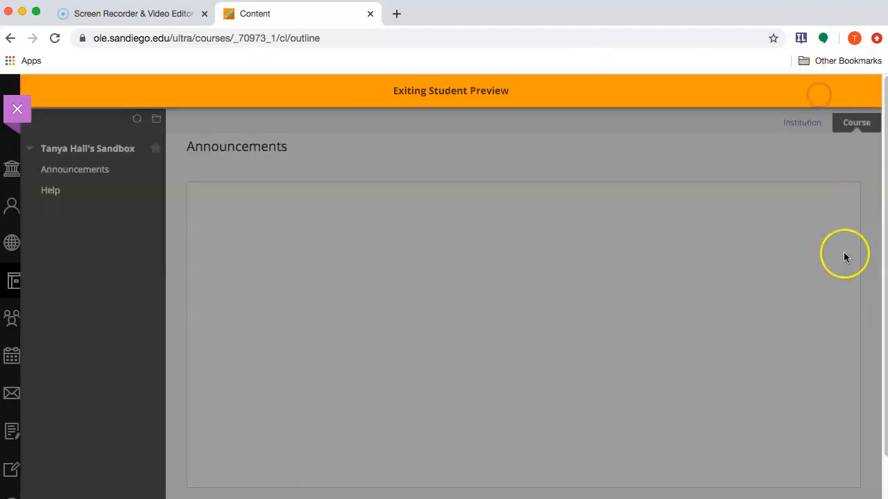
{"action": "left_click", "coordinate": [17, 109]}
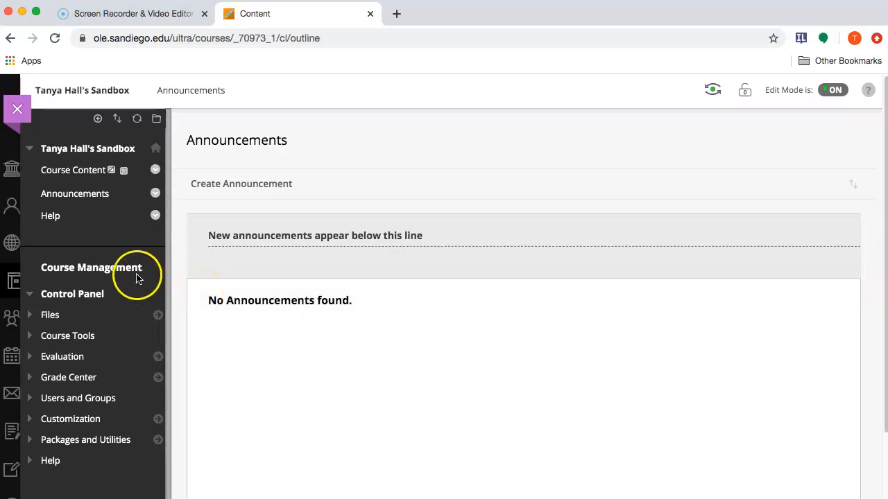
{"action": "mouse_move", "coordinate": [111, 270]}
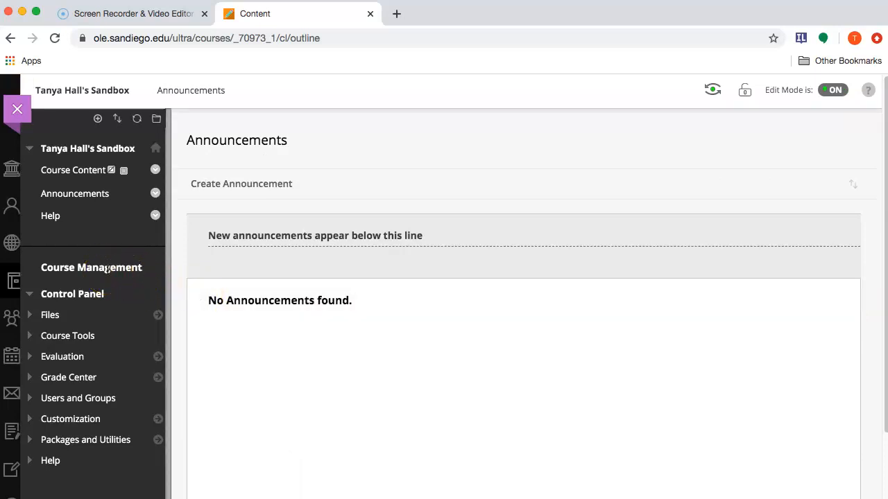
{"action": "mouse_move", "coordinate": [73, 170]}
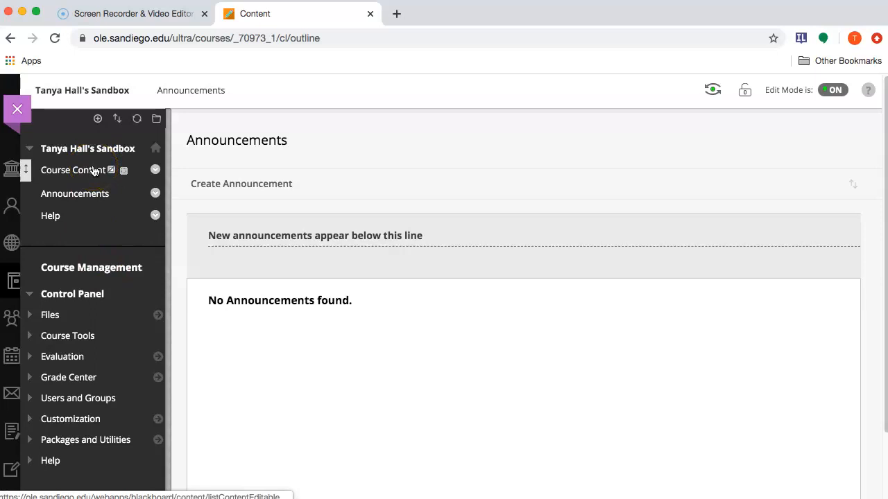
{"action": "mouse_move", "coordinate": [74, 170]}
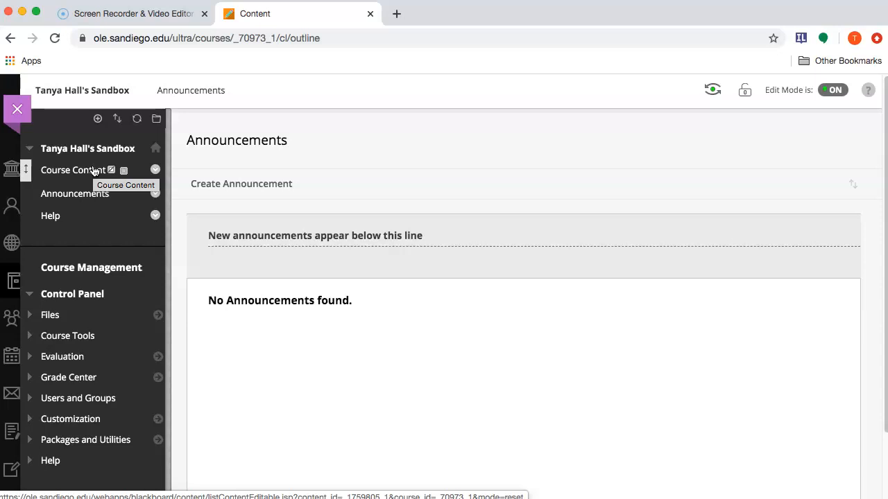
Open Course Content and look through the Build Content and Assessments menus.
{"action": "left_click", "coordinate": [73, 170]}
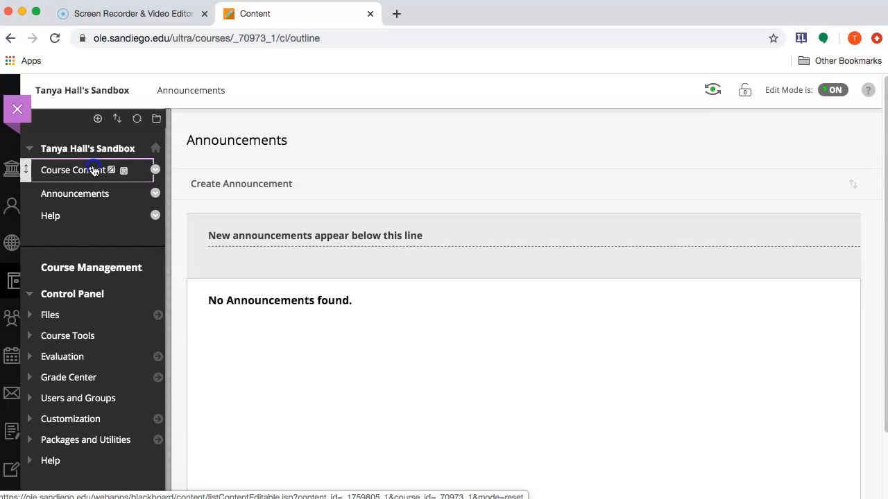
{"action": "left_click", "coordinate": [72, 170]}
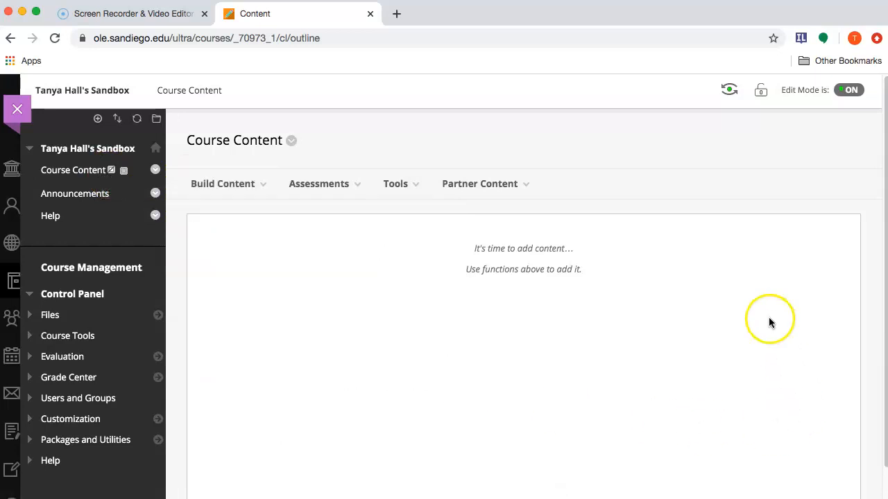
{"action": "mouse_move", "coordinate": [456, 357]}
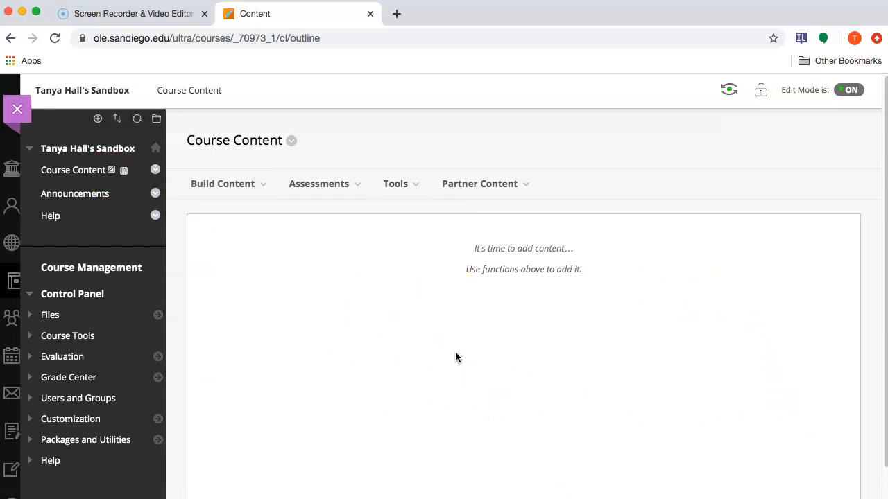
{"action": "left_click", "coordinate": [222, 184]}
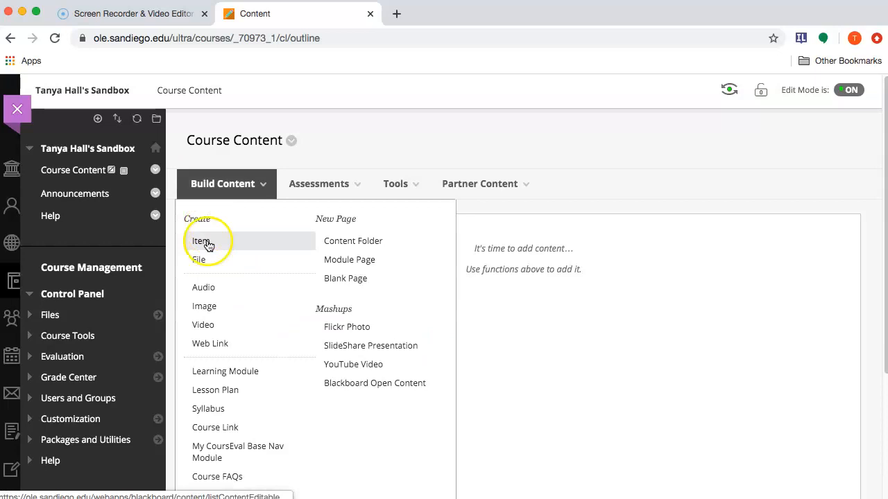
{"action": "left_click", "coordinate": [324, 183]}
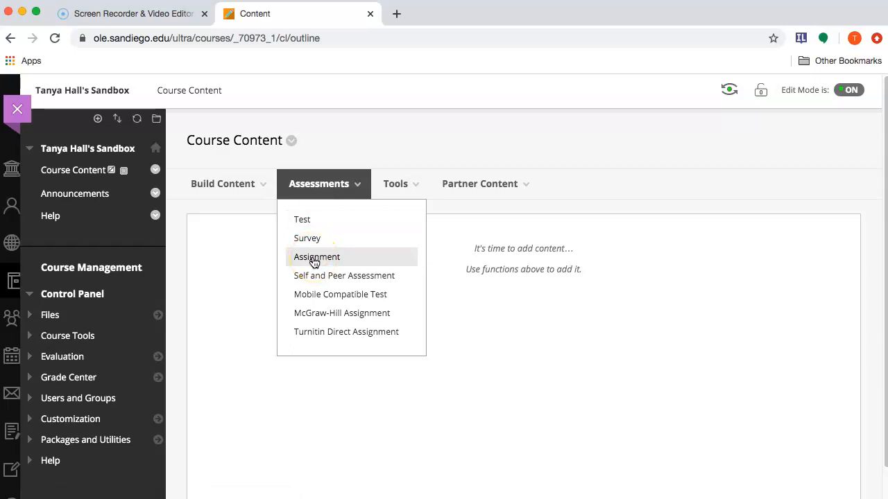
{"action": "left_click", "coordinate": [396, 183]}
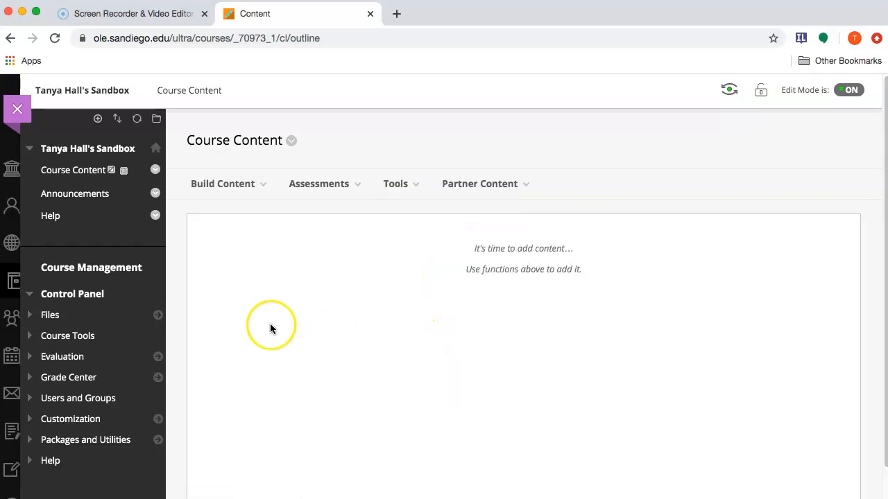
{"action": "mouse_move", "coordinate": [87, 149]}
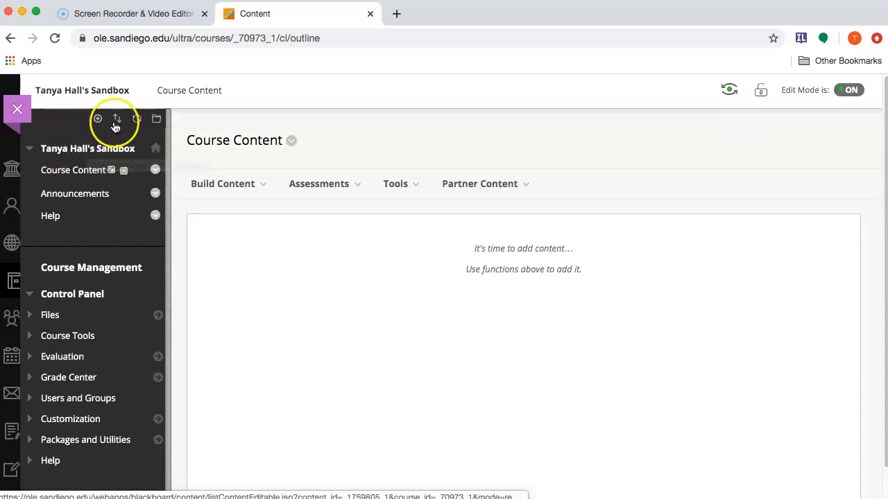
Rename the Course Content menu entry to 'Homepage', make it visible, and open it.
{"action": "left_click", "coordinate": [97, 119]}
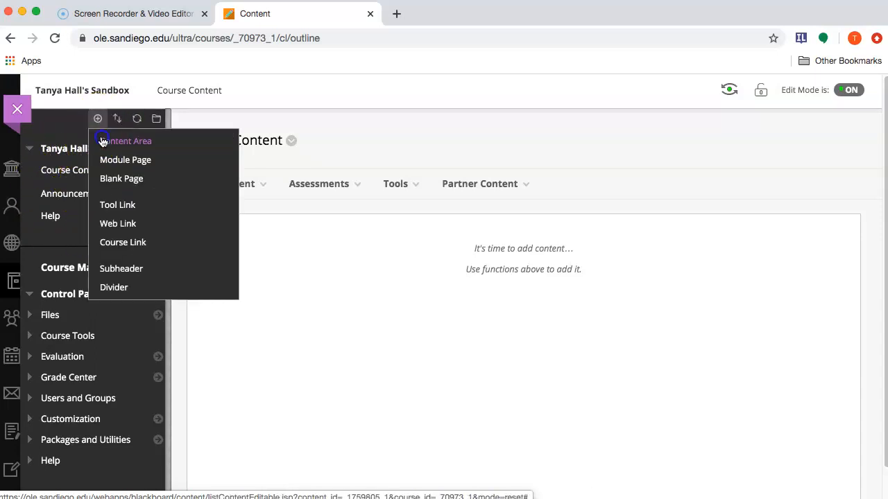
{"action": "left_click", "coordinate": [128, 140]}
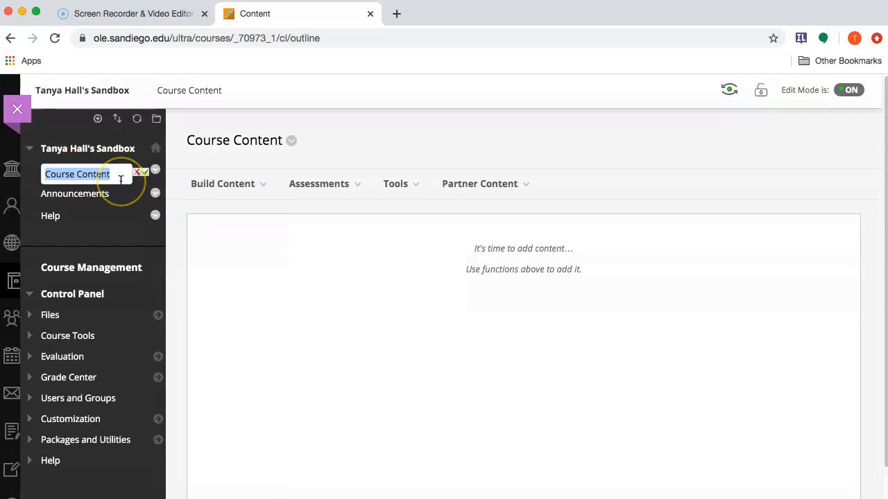
{"action": "type", "text": "Homepage"}
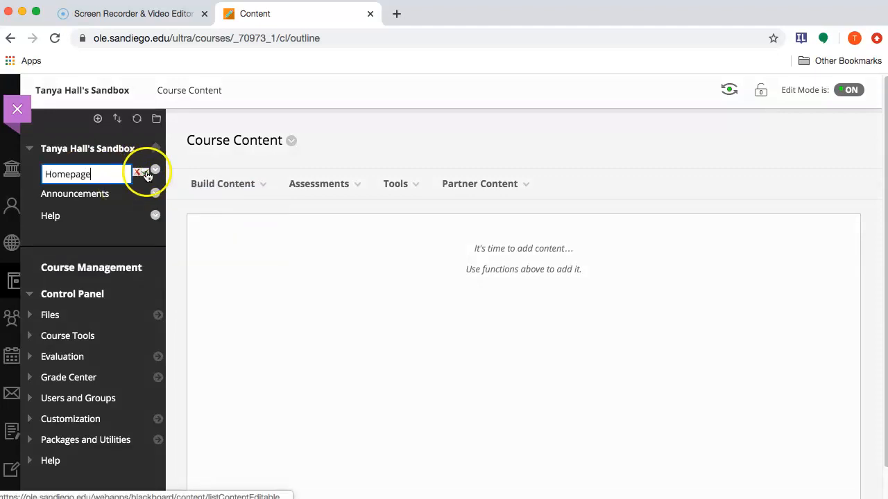
{"action": "left_click", "coordinate": [139, 172]}
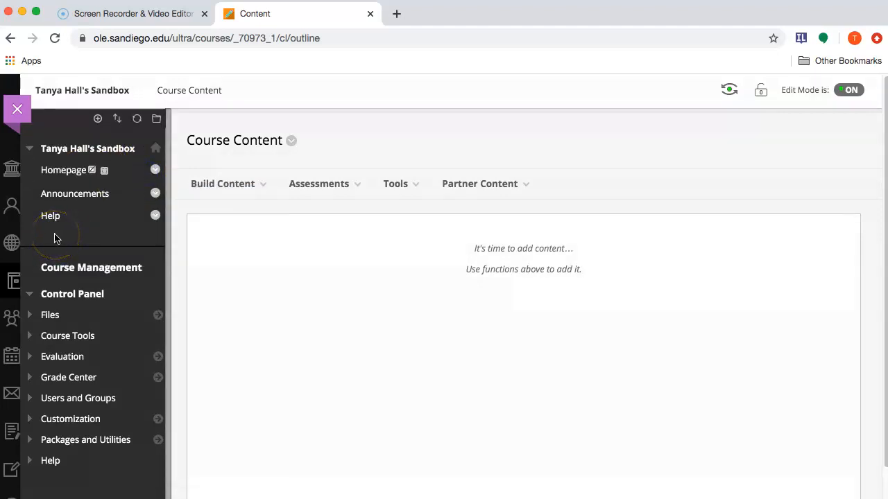
{"action": "mouse_move", "coordinate": [63, 170]}
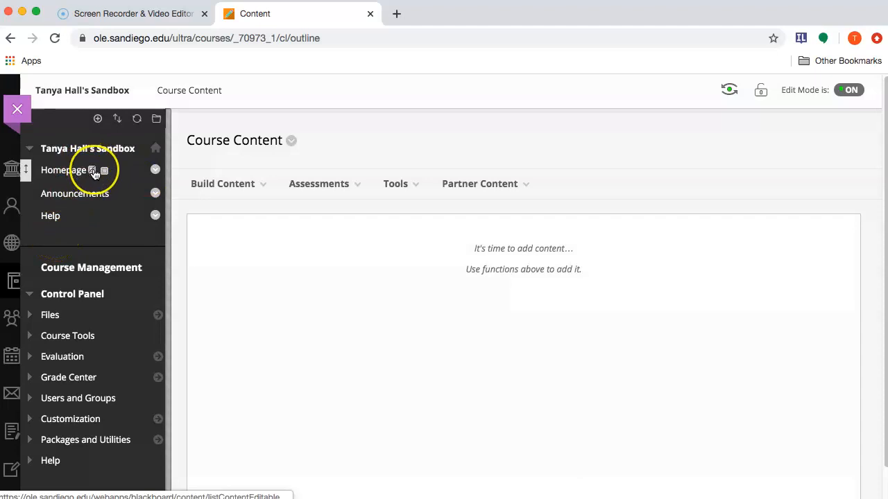
{"action": "mouse_move", "coordinate": [92, 170]}
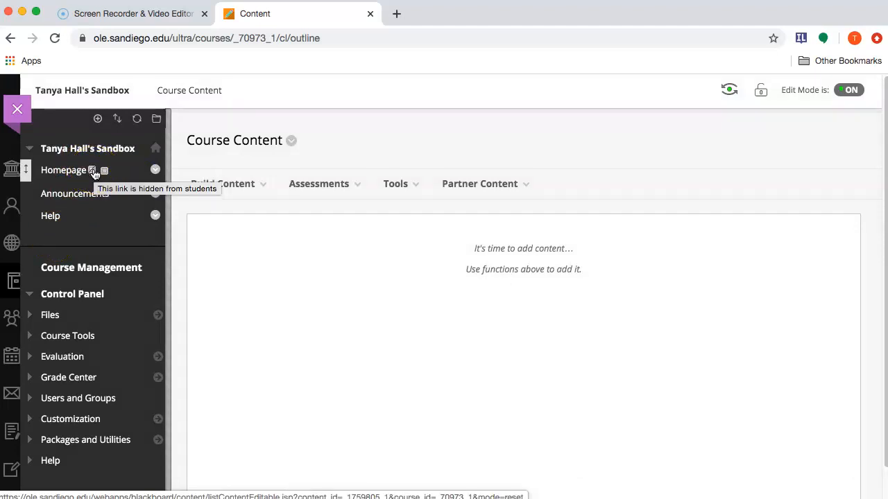
{"action": "left_click", "coordinate": [156, 170]}
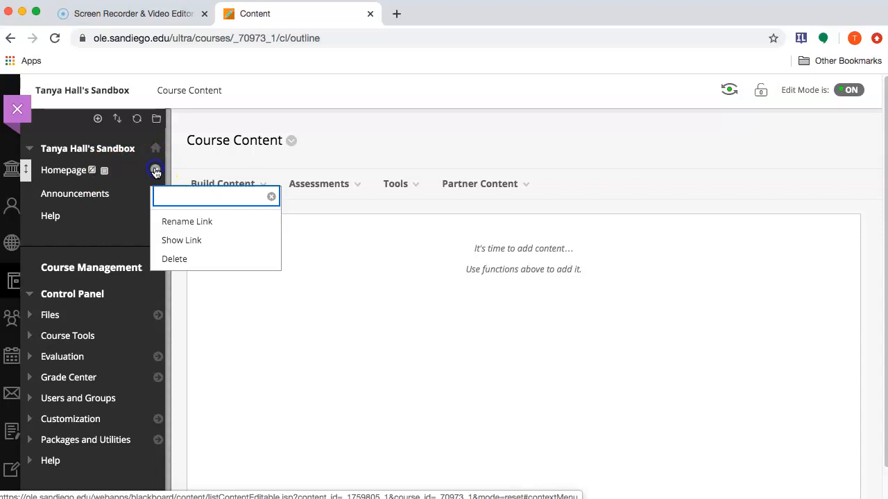
{"action": "left_click", "coordinate": [63, 169]}
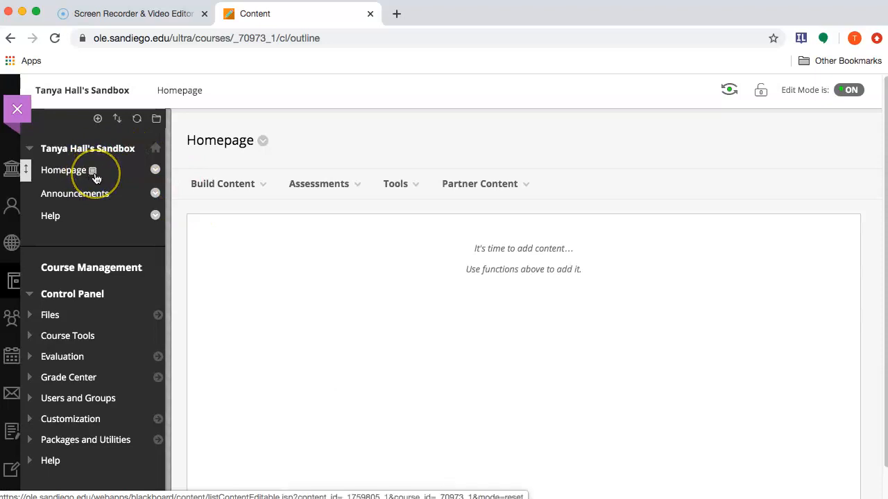
{"action": "mouse_move", "coordinate": [92, 170]}
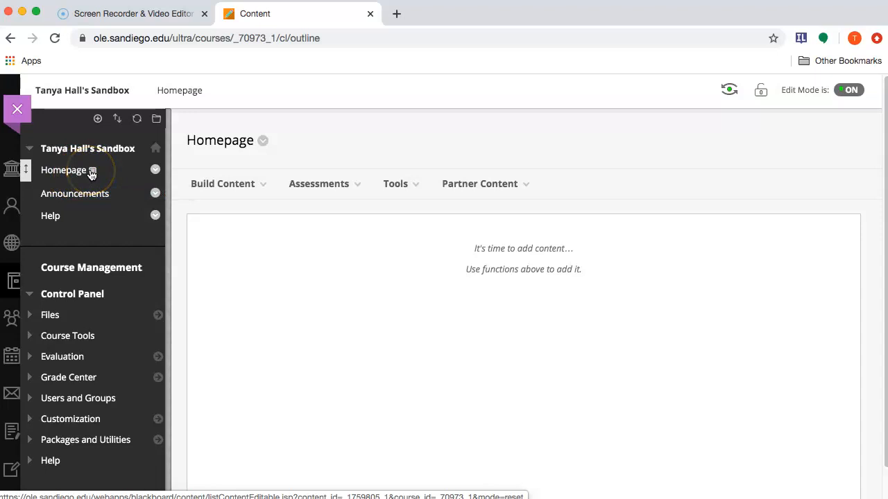
{"action": "left_click", "coordinate": [729, 89]}
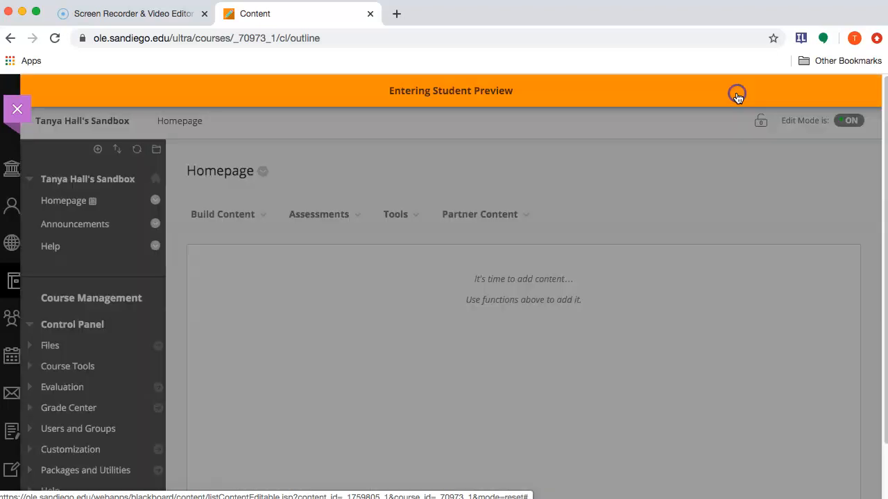
{"action": "left_click", "coordinate": [736, 93]}
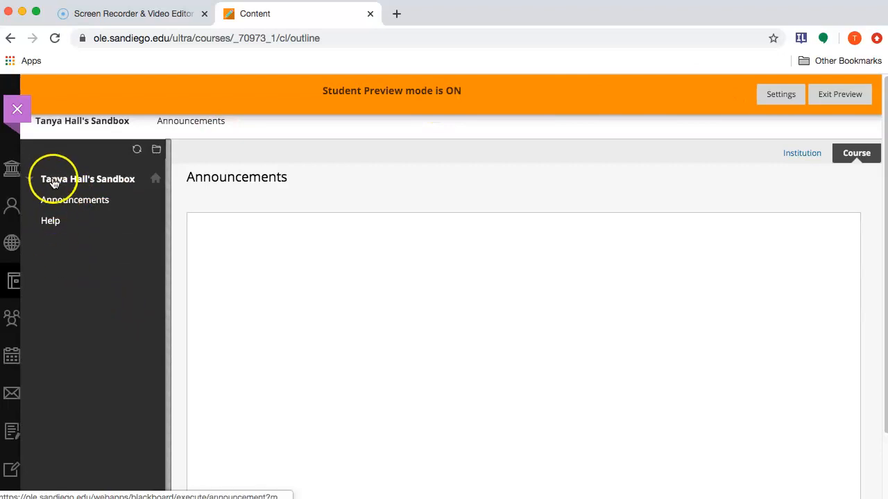
{"action": "left_click", "coordinate": [840, 94]}
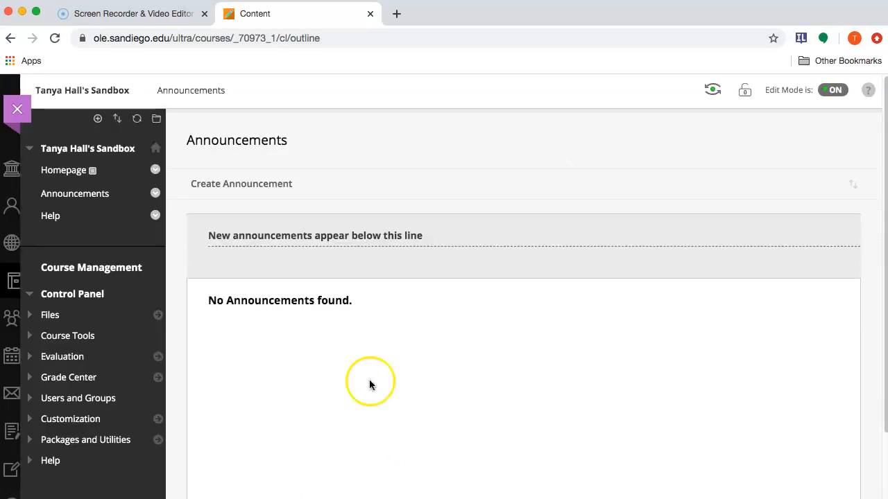
{"action": "left_click", "coordinate": [63, 170]}
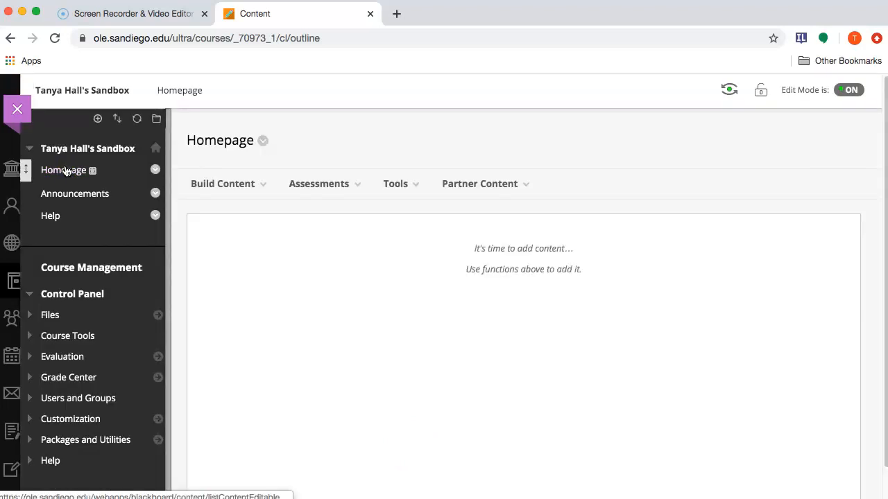
Add an item named 'This is an item' with body text to the Homepage.
{"action": "left_click", "coordinate": [222, 183]}
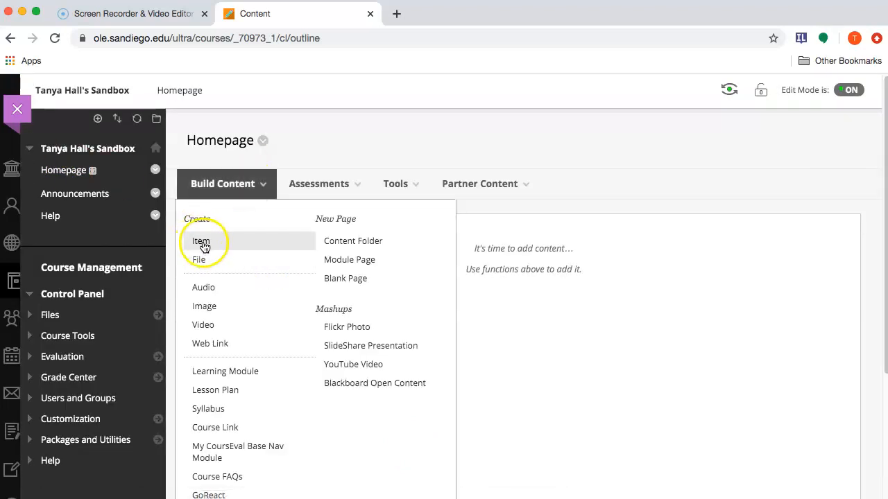
{"action": "left_click", "coordinate": [201, 241]}
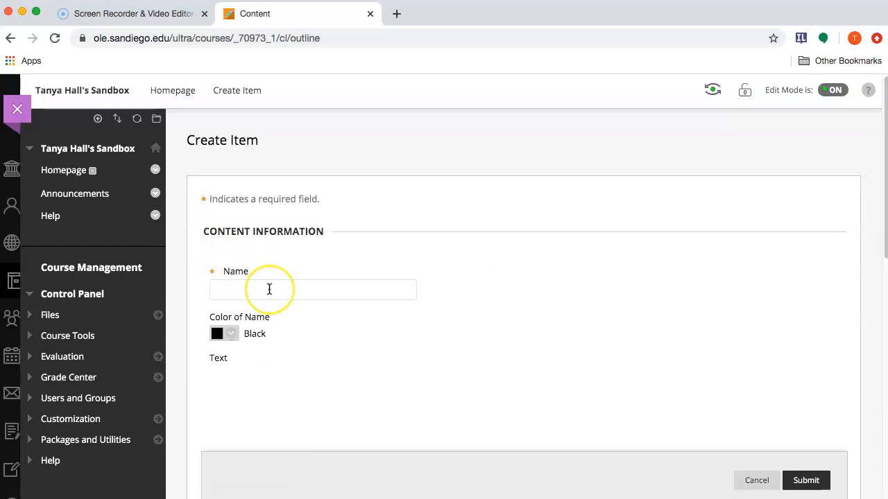
{"action": "type", "text": "This is an item"}
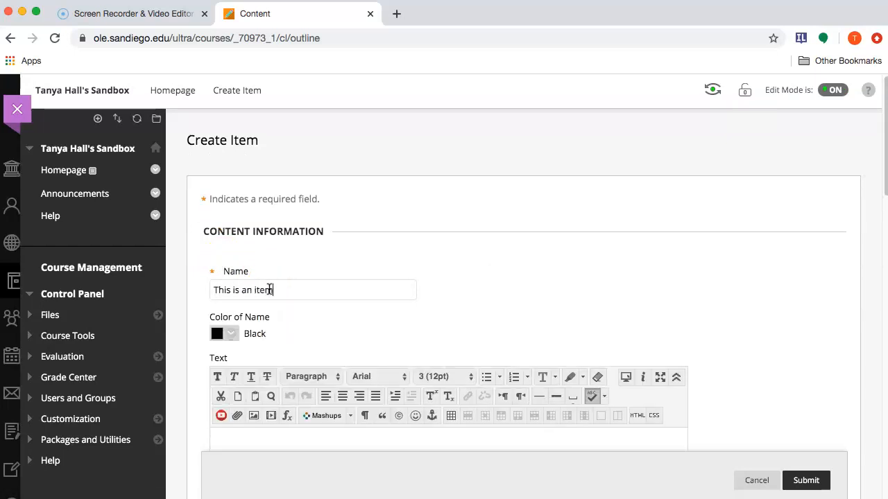
{"action": "scroll", "scroll_direction": "down", "scroll_amount": 3}
{"action": "type", "text": "Text"}
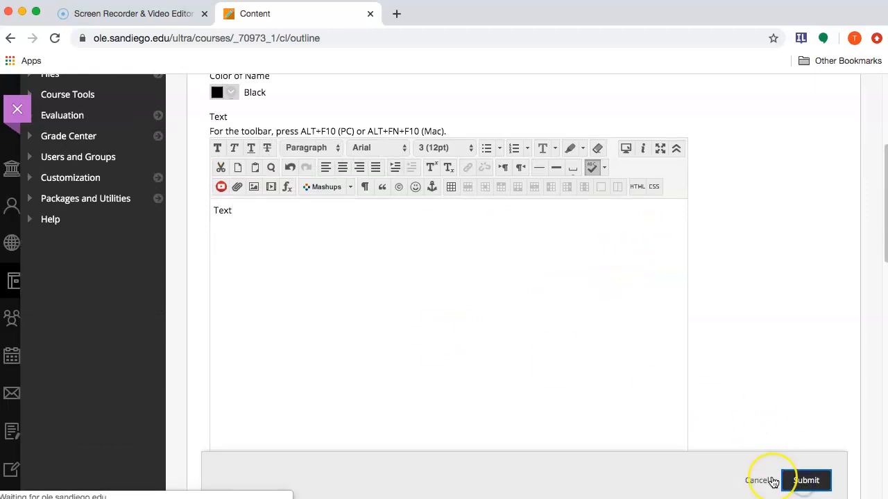
{"action": "left_click", "coordinate": [805, 479]}
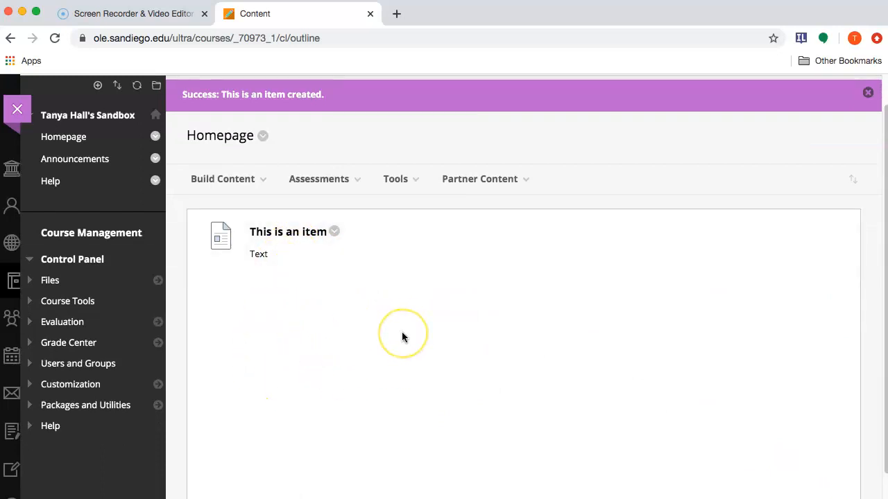
{"action": "mouse_move", "coordinate": [64, 137]}
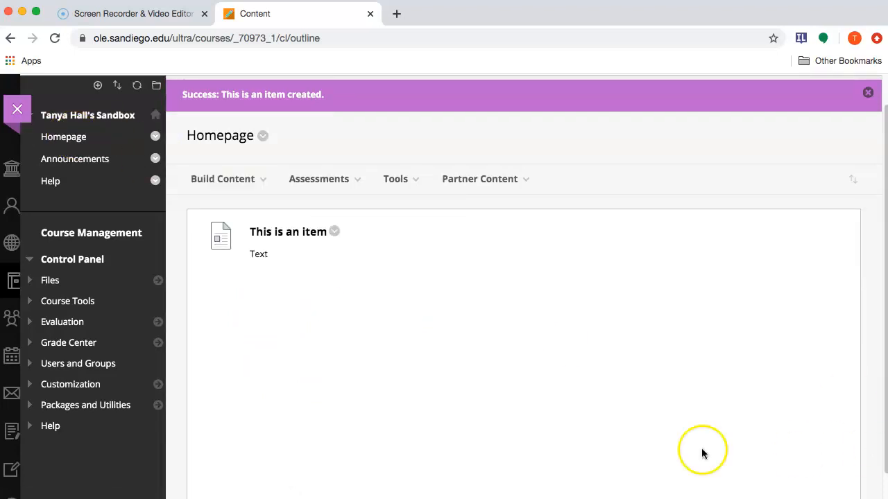
{"action": "mouse_move", "coordinate": [50, 280]}
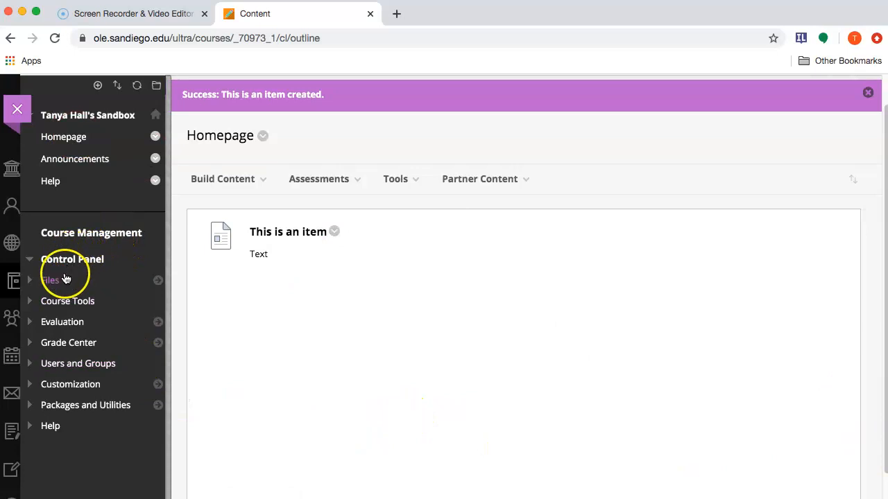
{"action": "mouse_move", "coordinate": [70, 384]}
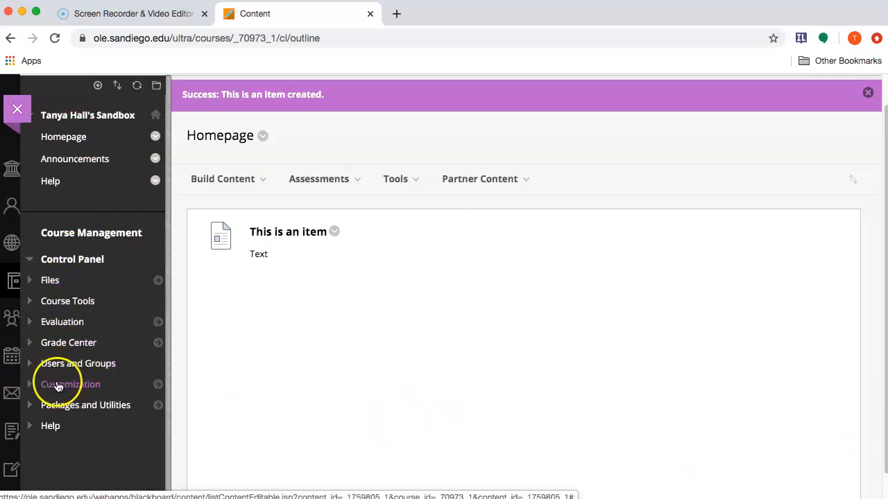
Expand Customization in the Control Panel and open Teaching Style.
{"action": "left_click", "coordinate": [70, 383]}
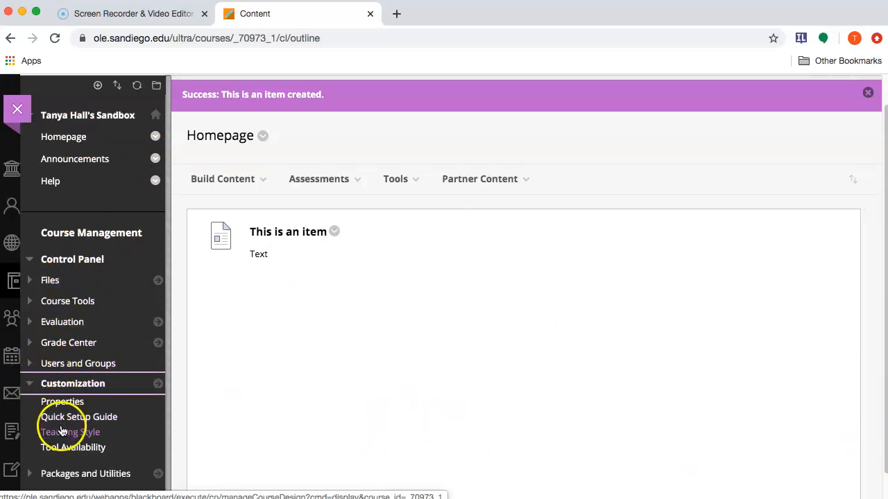
{"action": "left_click", "coordinate": [70, 432]}
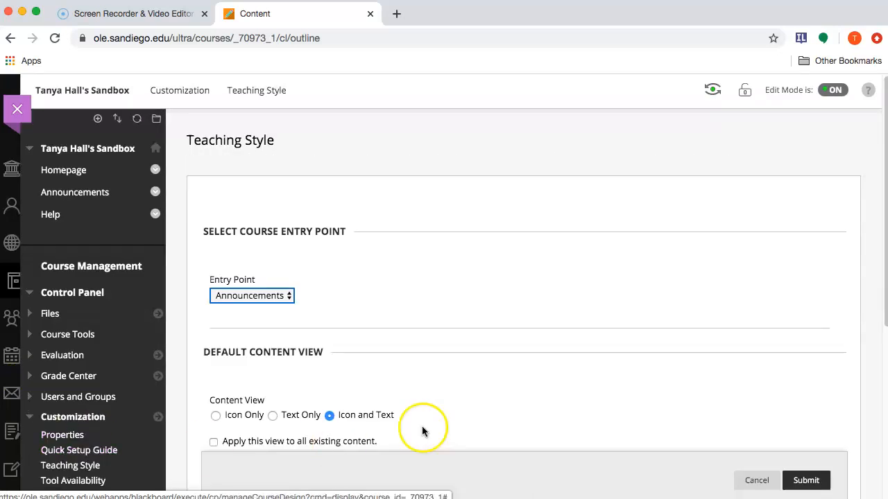
Set the course entry point to Homepage, save, and go back to the Homepage.
{"action": "left_click", "coordinate": [252, 295]}
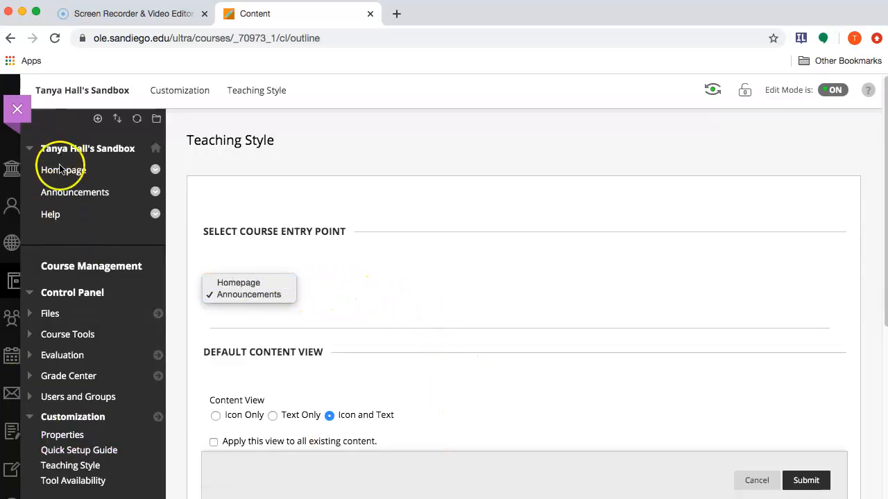
{"action": "mouse_move", "coordinate": [58, 225]}
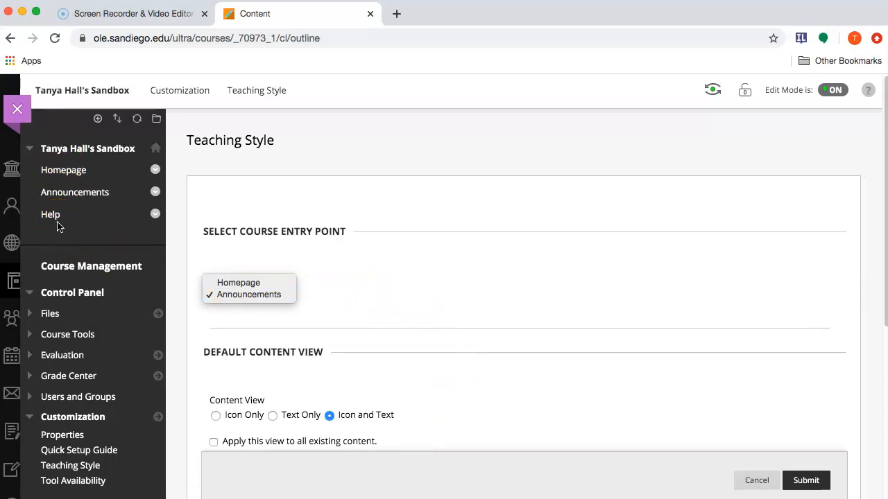
{"action": "left_click", "coordinate": [239, 283]}
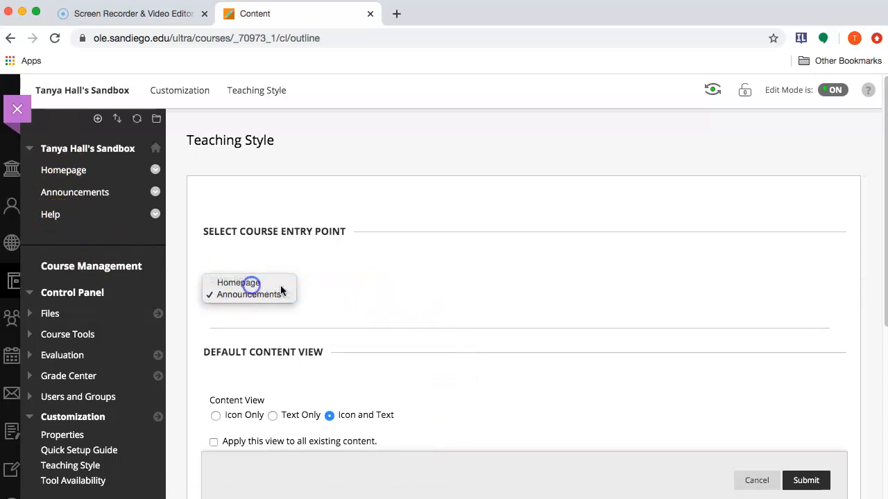
{"action": "left_click", "coordinate": [805, 480]}
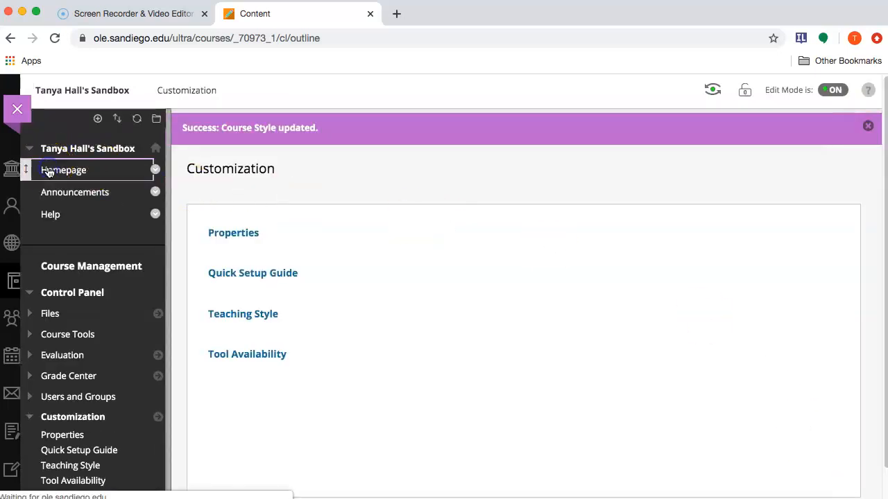
{"action": "left_click", "coordinate": [63, 170]}
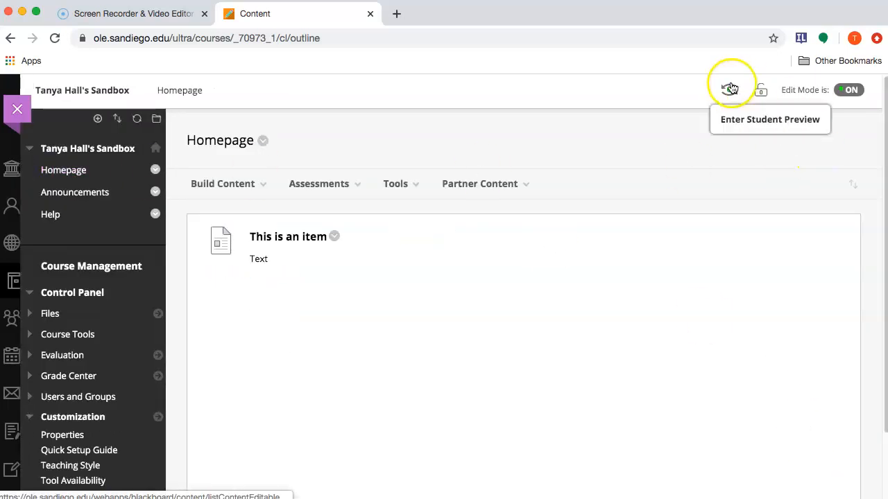
{"action": "left_click", "coordinate": [731, 89]}
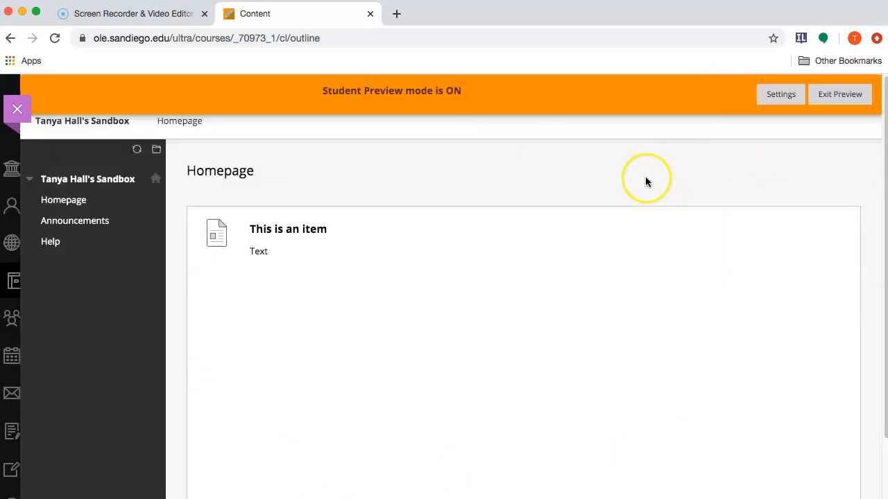
{"action": "left_click", "coordinate": [840, 93]}
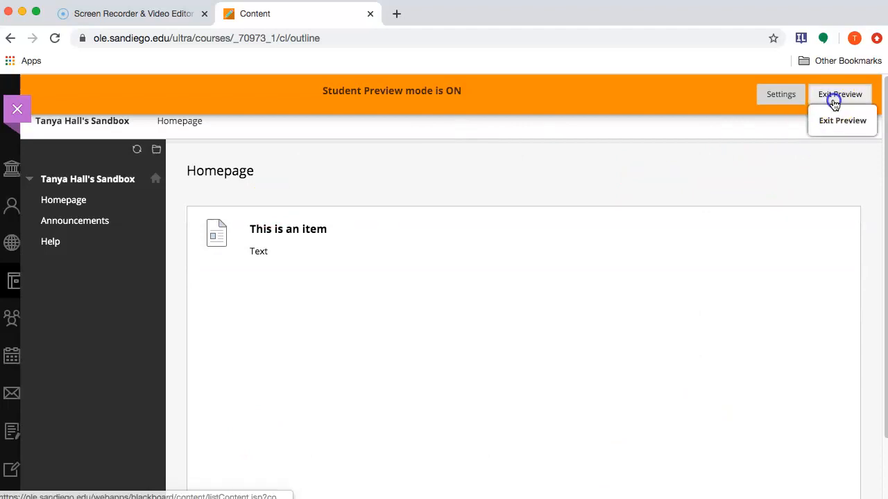
{"action": "left_click", "coordinate": [842, 120]}
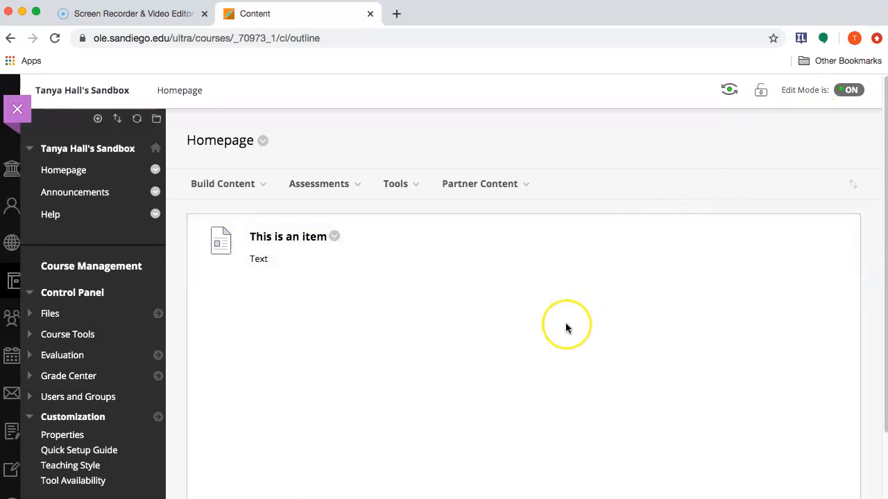
{"action": "mouse_move", "coordinate": [455, 320]}
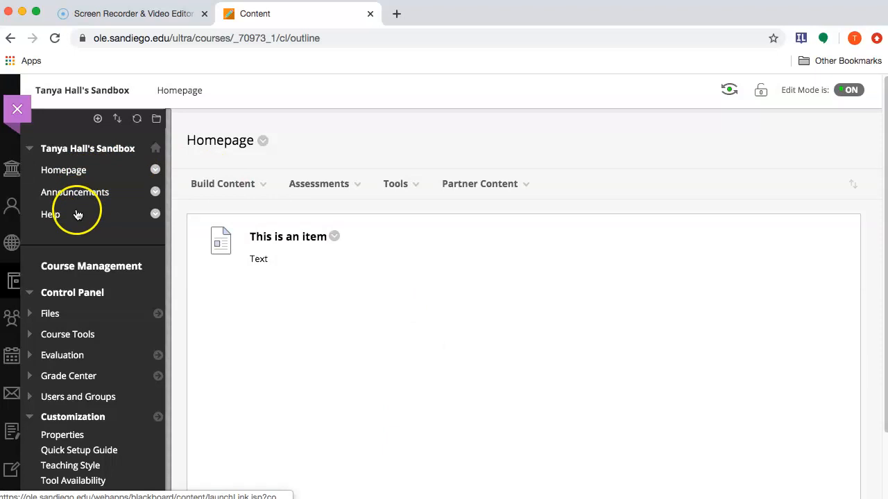
{"action": "mouse_move", "coordinate": [100, 225]}
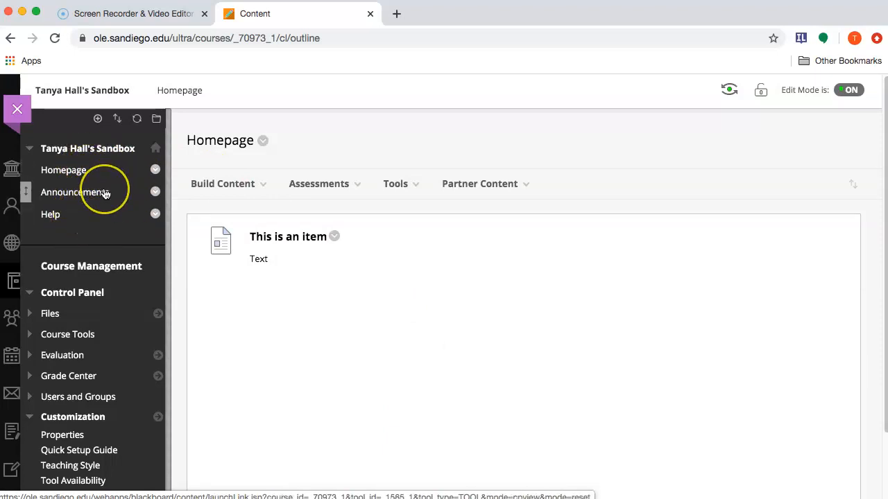
{"action": "left_click", "coordinate": [222, 183]}
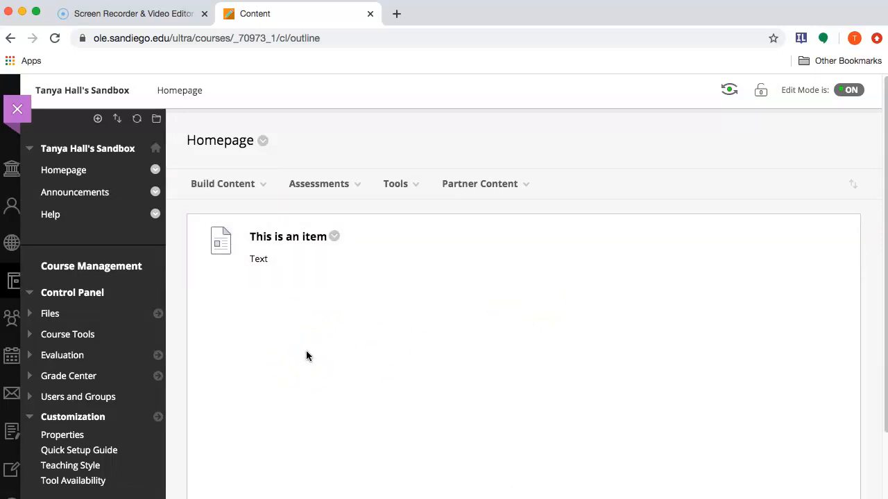
{"action": "left_click", "coordinate": [97, 119]}
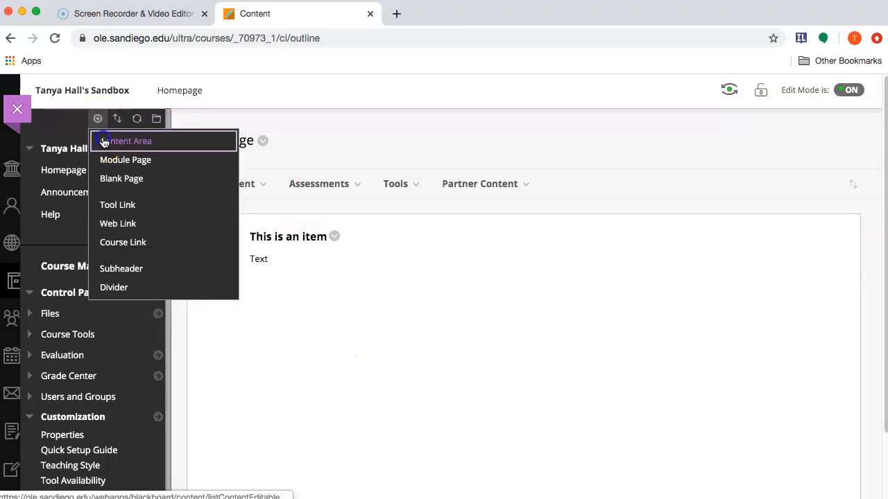
Add Quizzes and Papers content areas to the course menu.
{"action": "left_click", "coordinate": [129, 141]}
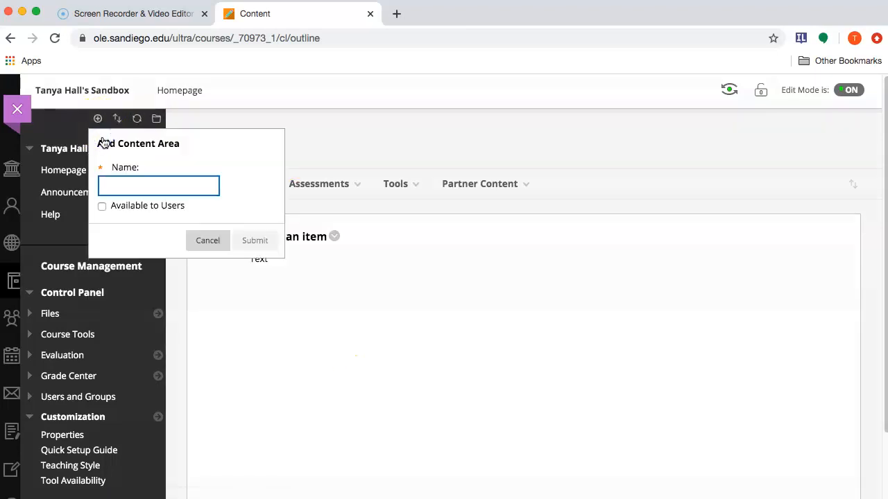
{"action": "type", "text": "Quizzes"}
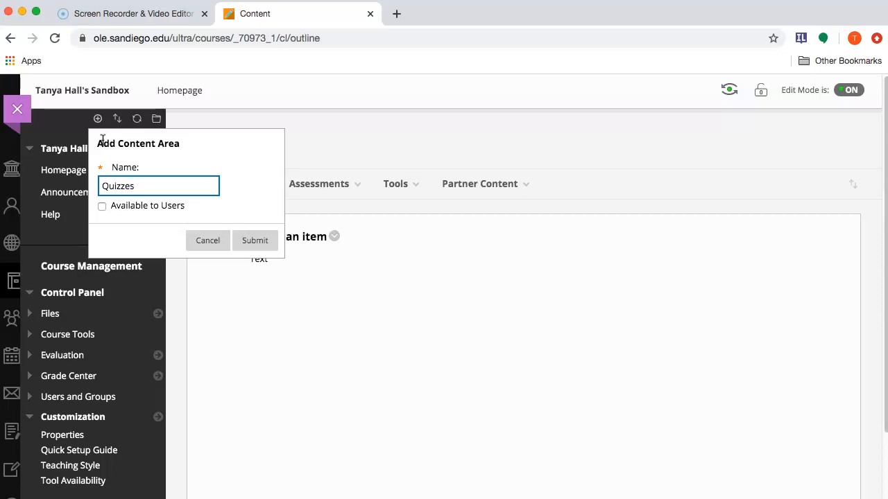
{"action": "left_click", "coordinate": [255, 240]}
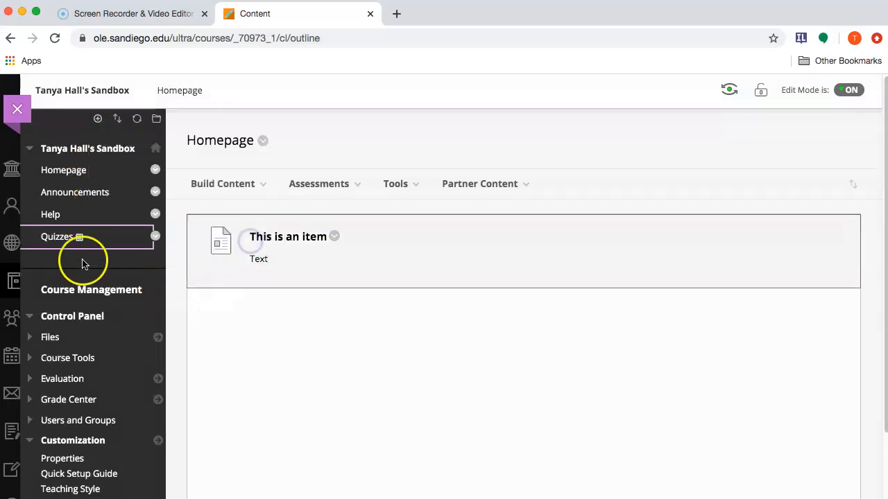
{"action": "left_click", "coordinate": [97, 118]}
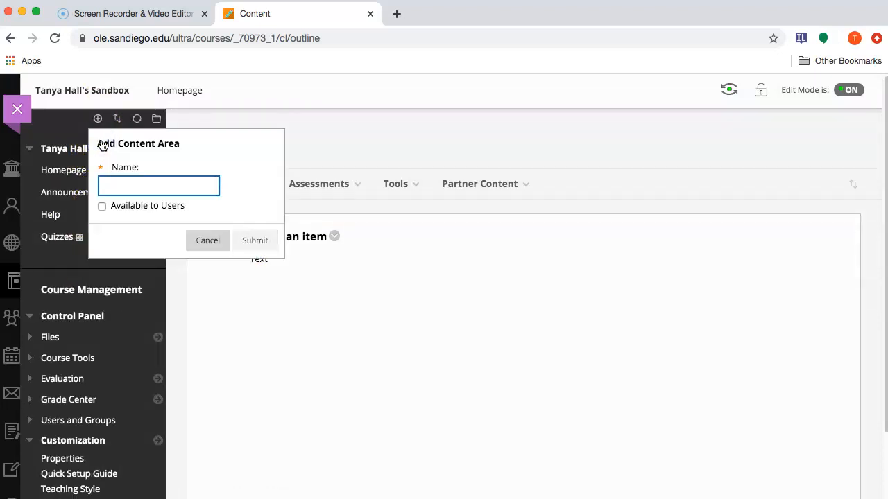
{"action": "type", "text": "Papers"}
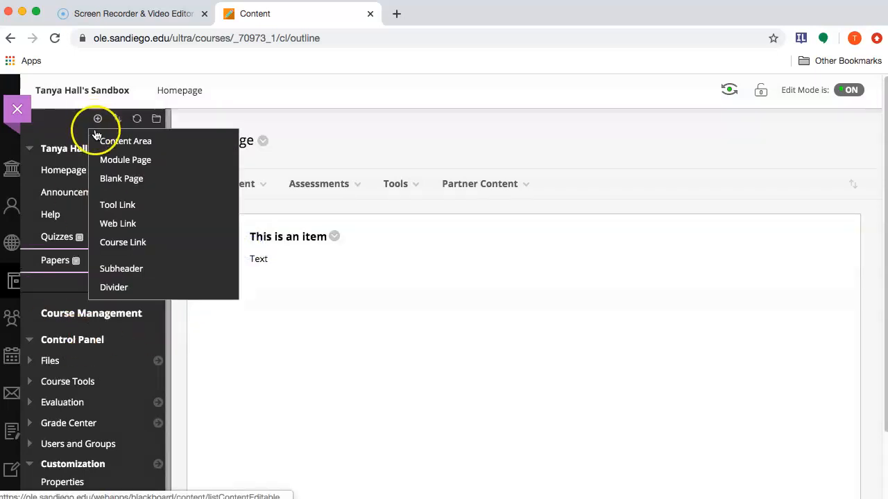
Add an Activities subheader to the course menu and open the Quizzes area.
{"action": "left_click", "coordinate": [121, 268]}
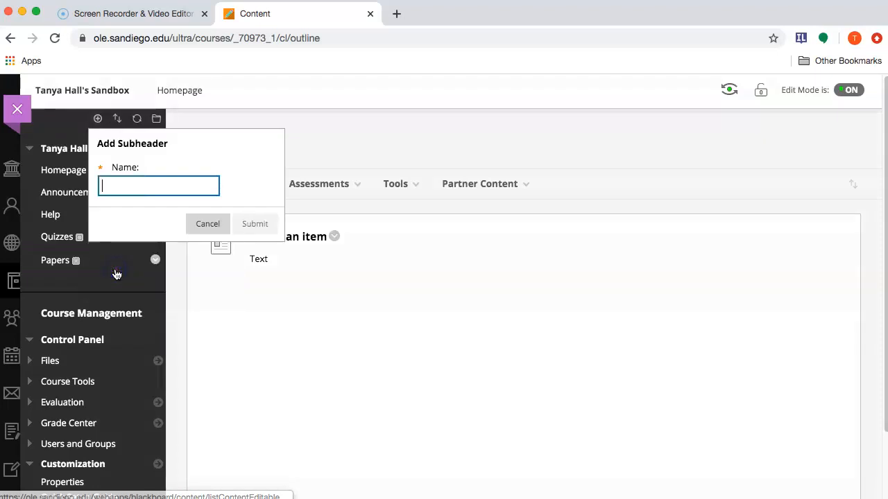
{"action": "type", "text": "Activities"}
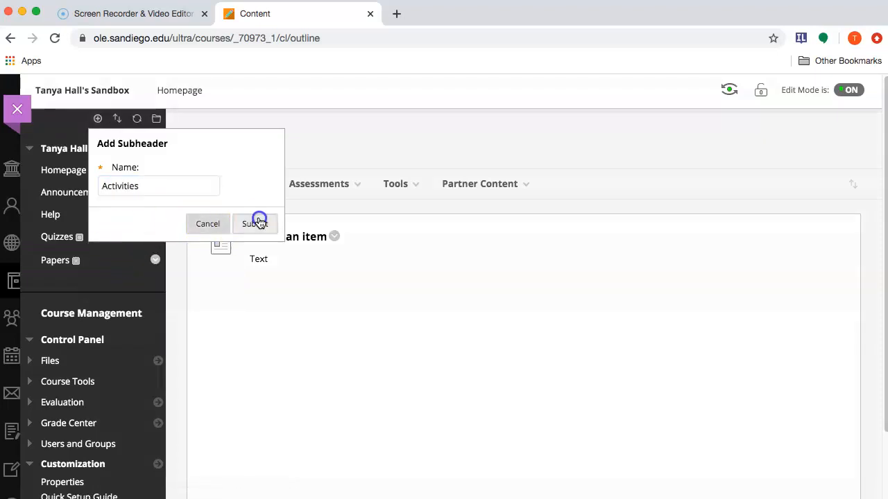
{"action": "left_click", "coordinate": [254, 224]}
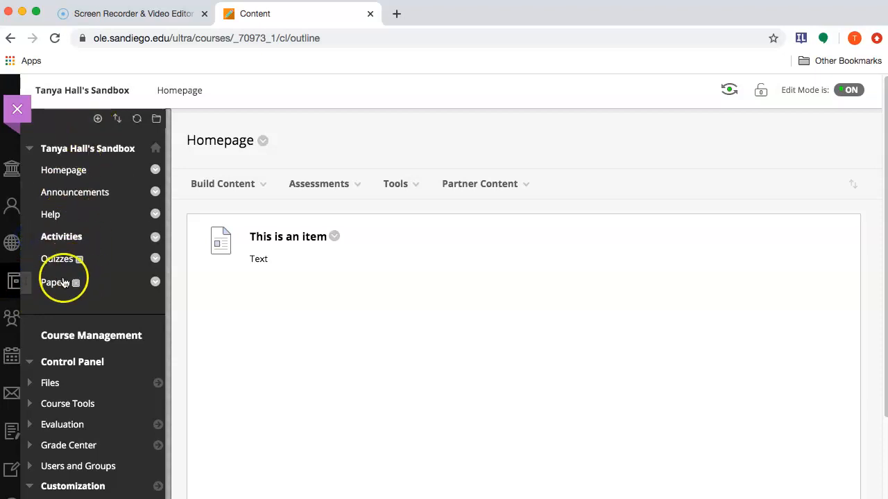
{"action": "left_click", "coordinate": [57, 259]}
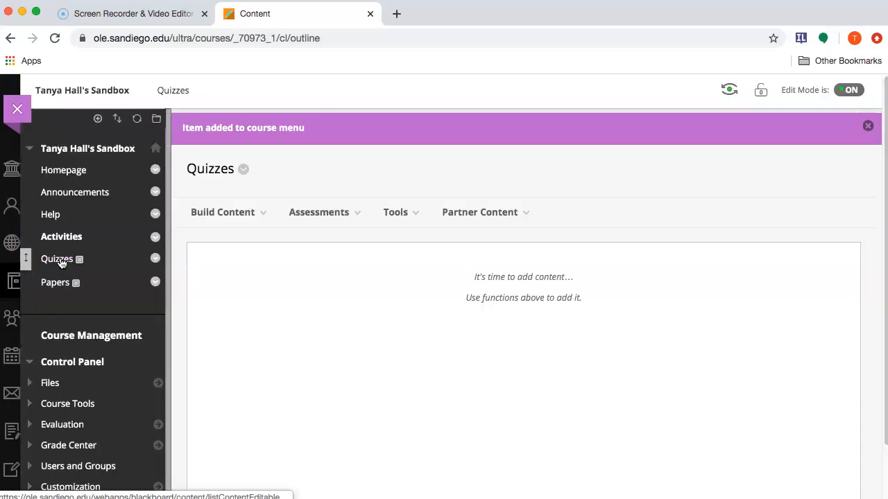
Create a new test named 'Test Quiz' with the description 'Instructions' from Quizzes.
{"action": "left_click", "coordinate": [319, 212]}
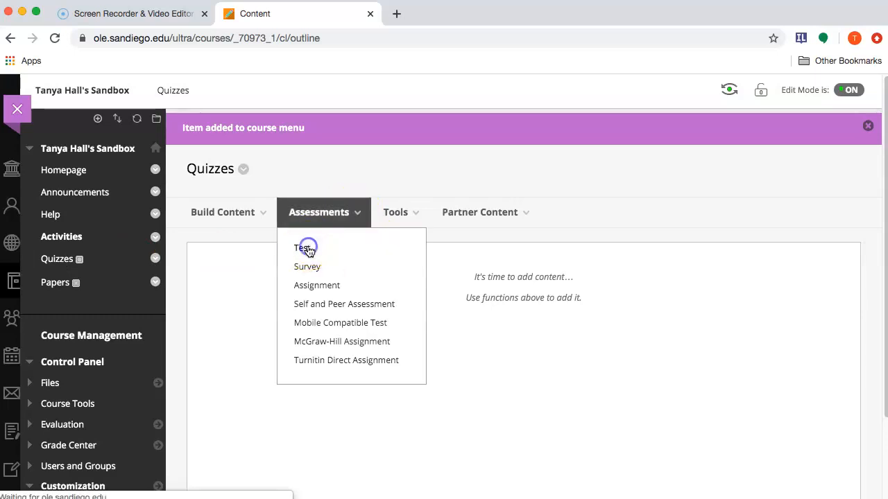
{"action": "left_click", "coordinate": [304, 248]}
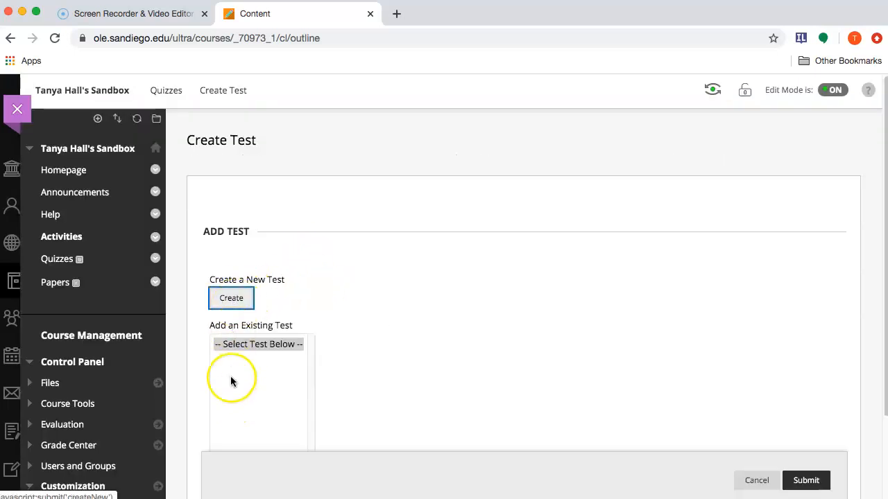
{"action": "left_click", "coordinate": [231, 297]}
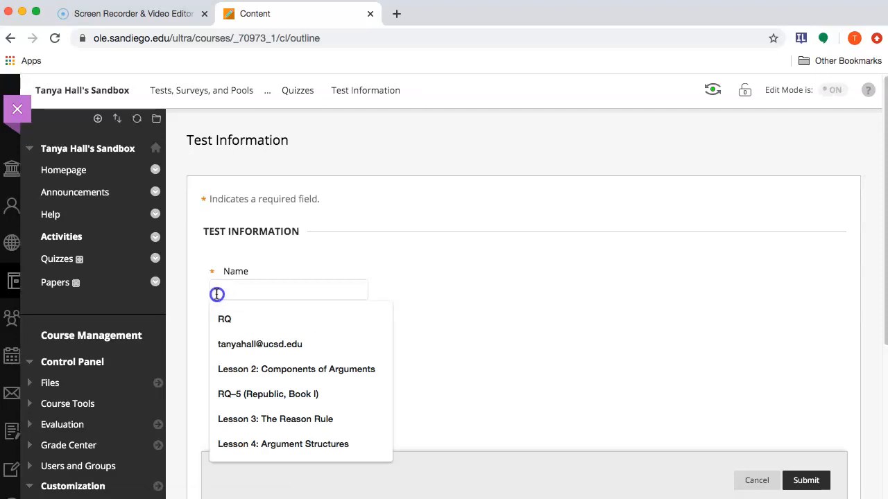
{"action": "type", "text": "Test Quiz"}
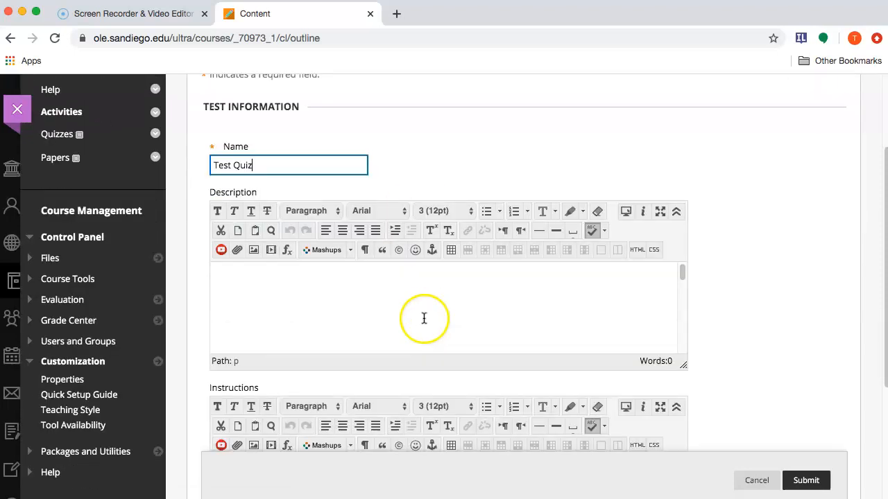
{"action": "type", "text": "Instructions"}
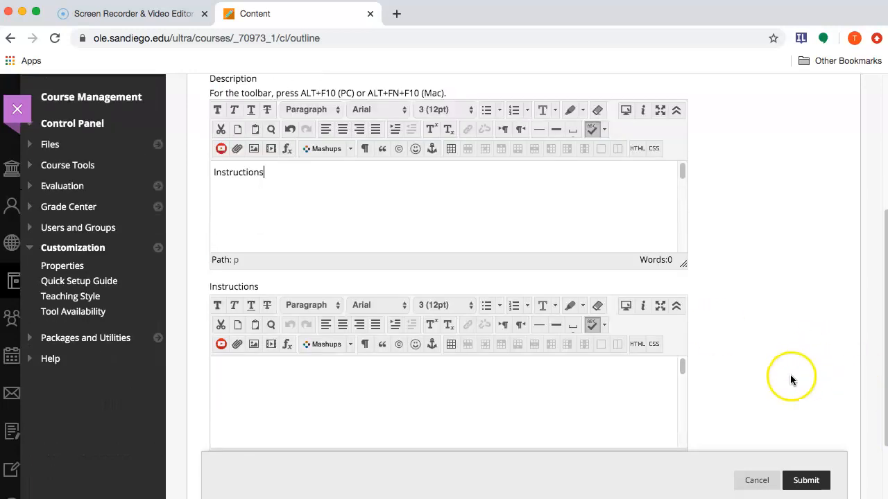
{"action": "left_click", "coordinate": [806, 480]}
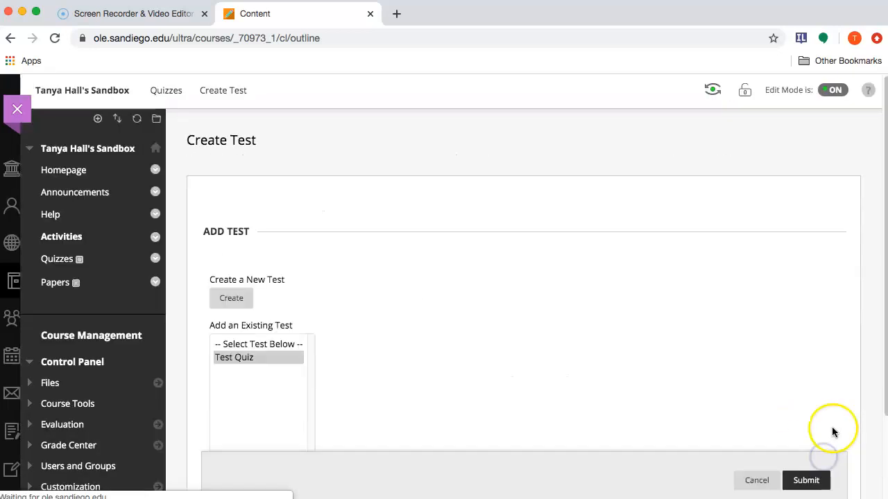
Deploy the existing Test Quiz into the Quizzes area.
{"action": "left_click", "coordinate": [234, 357]}
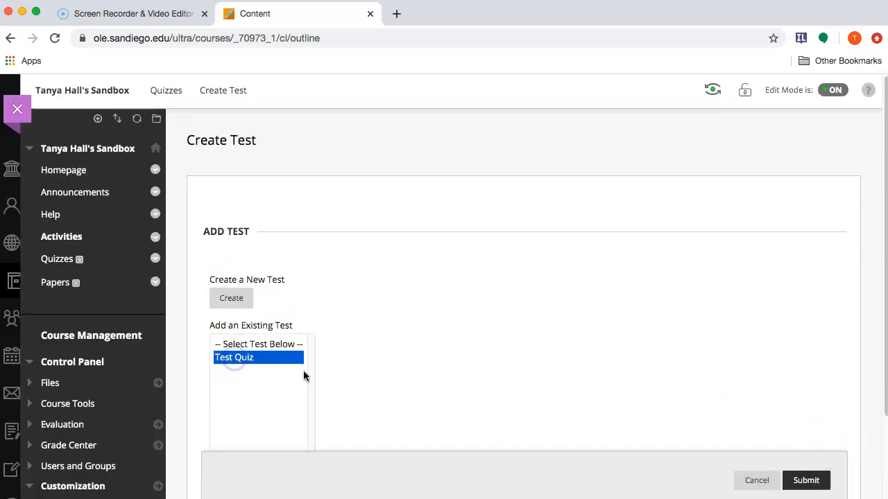
{"action": "left_click", "coordinate": [806, 479]}
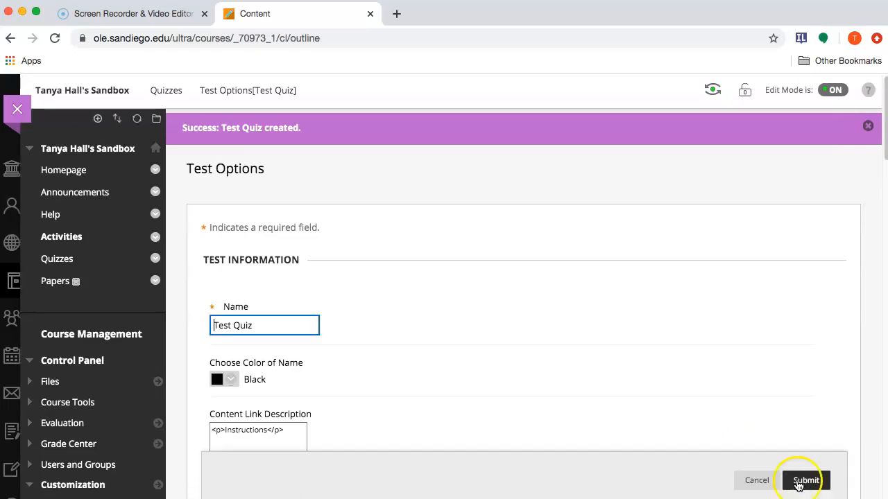
{"action": "scroll", "scroll_direction": "down", "scroll_amount": 3}
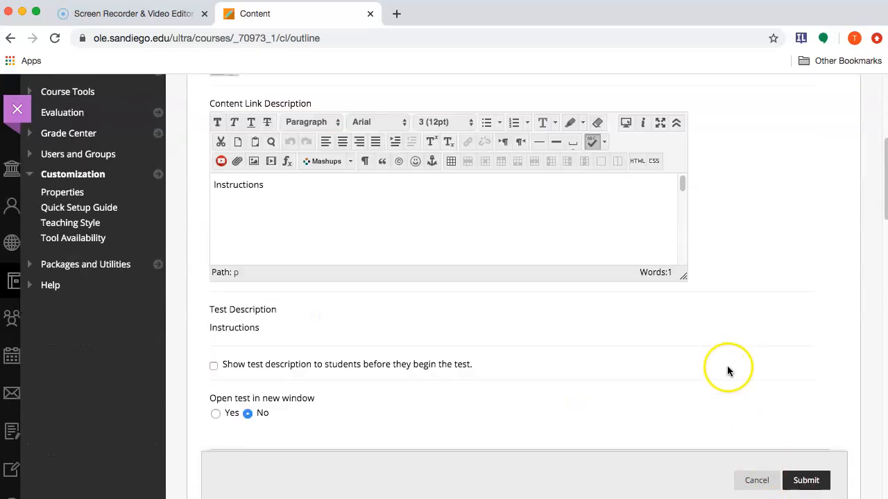
{"action": "mouse_move", "coordinate": [535, 379]}
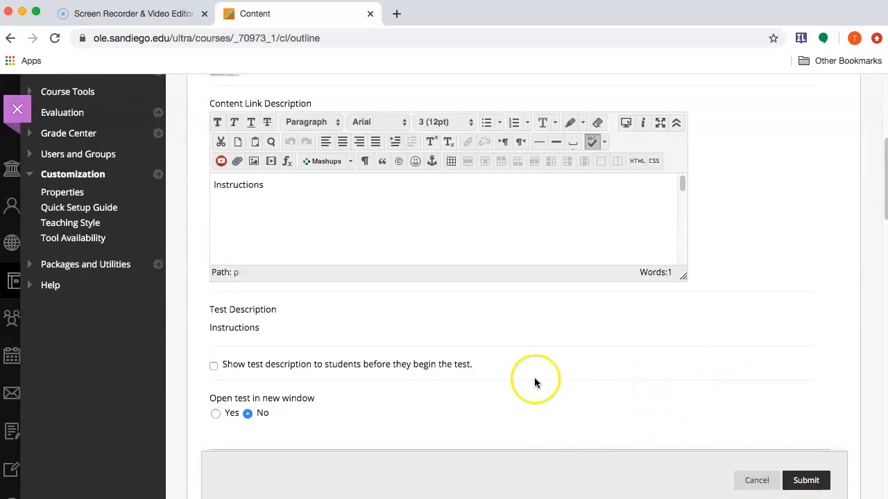
{"action": "mouse_move", "coordinate": [211, 361]}
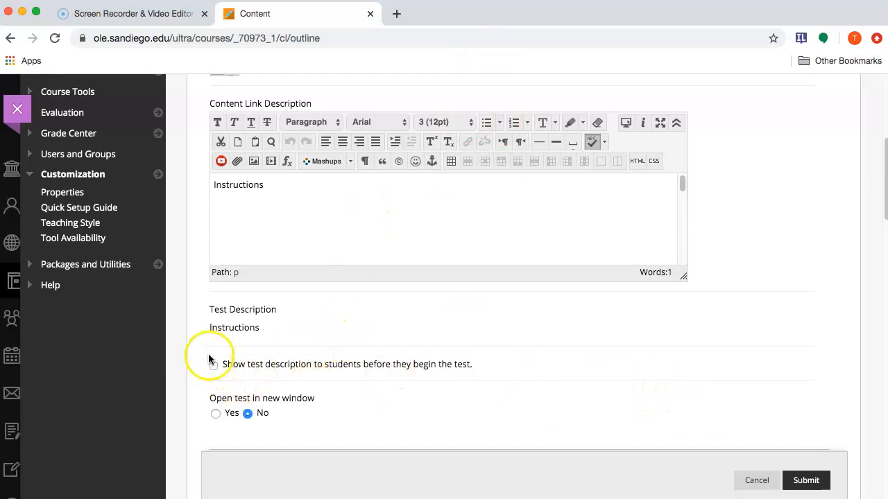
Show the description before students start, save the options, and make Test Quiz available.
{"action": "left_click", "coordinate": [213, 365]}
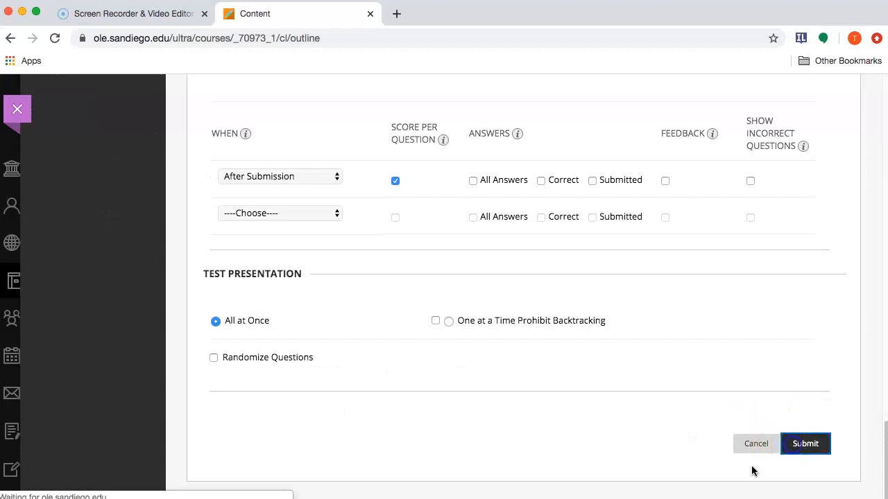
{"action": "left_click", "coordinate": [805, 444]}
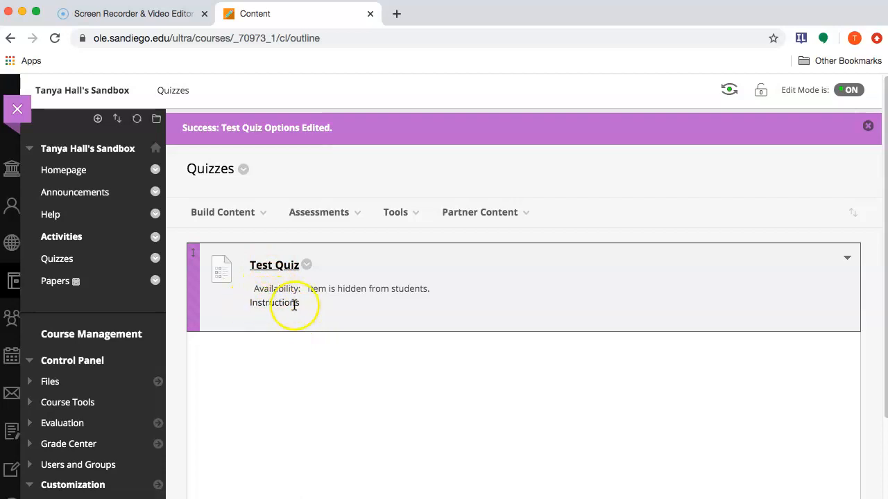
{"action": "left_click", "coordinate": [306, 265]}
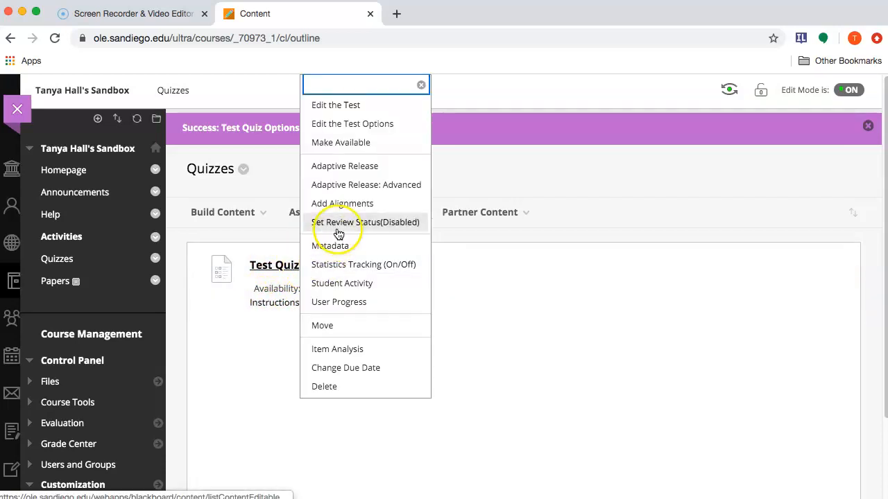
{"action": "left_click", "coordinate": [340, 142]}
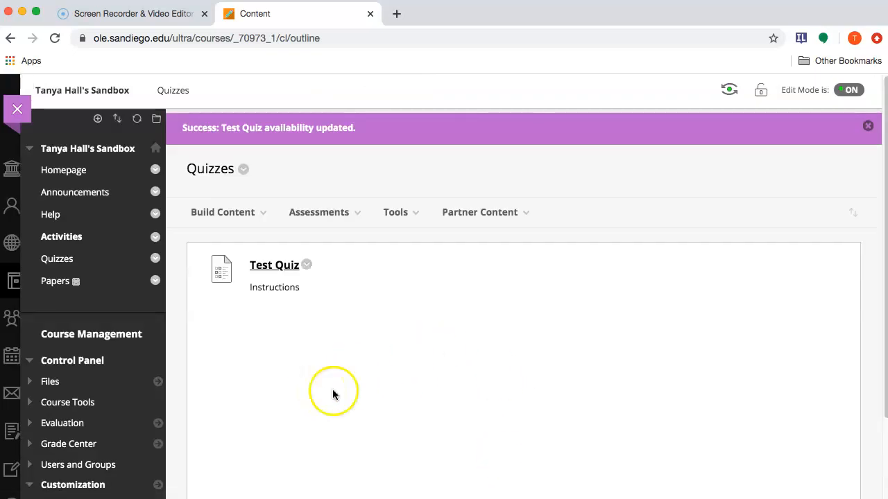
Add a Quizzes course link described 'Quizzes Folder' to the Homepage and test it.
{"action": "left_click", "coordinate": [63, 170]}
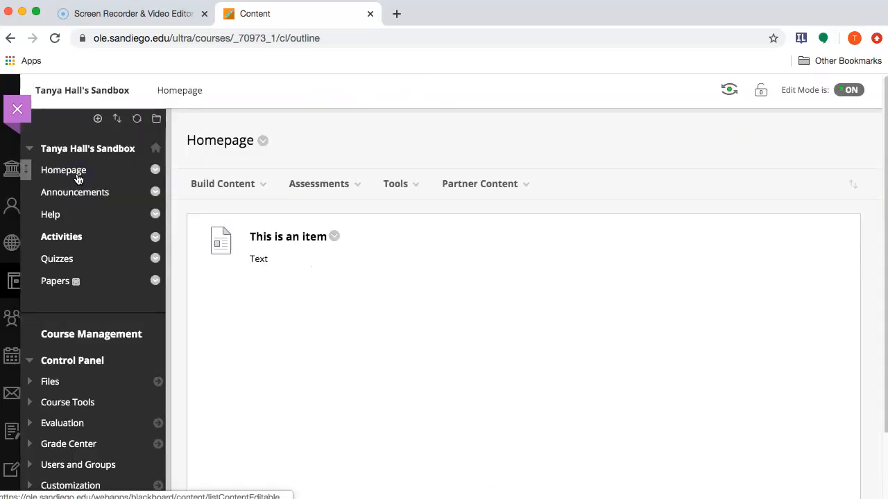
{"action": "left_click", "coordinate": [223, 183]}
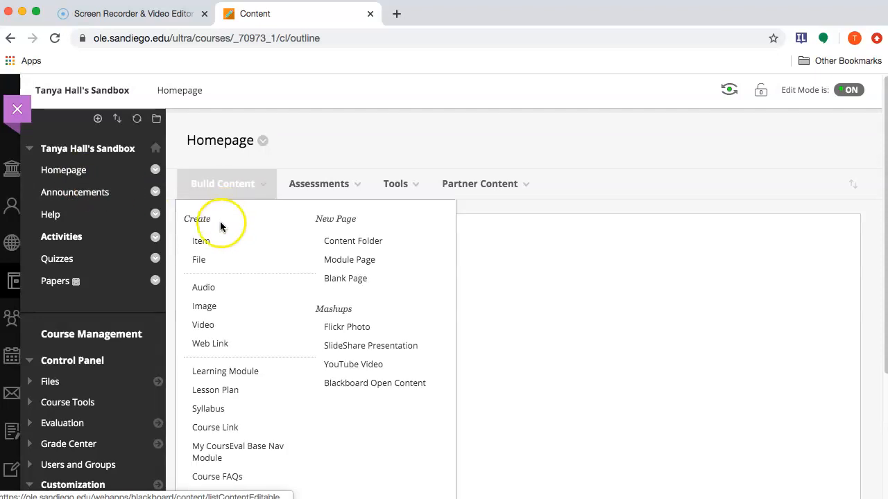
{"action": "mouse_move", "coordinate": [225, 427]}
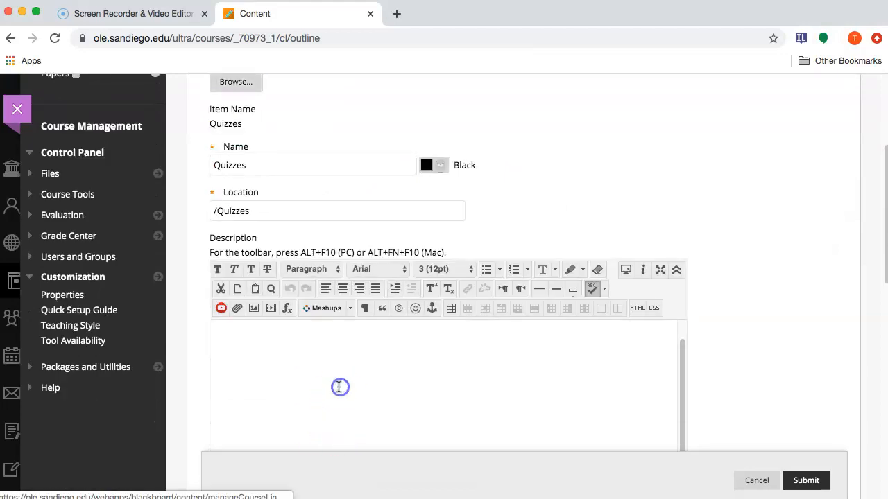
{"action": "type", "text": "Quizzes Folder"}
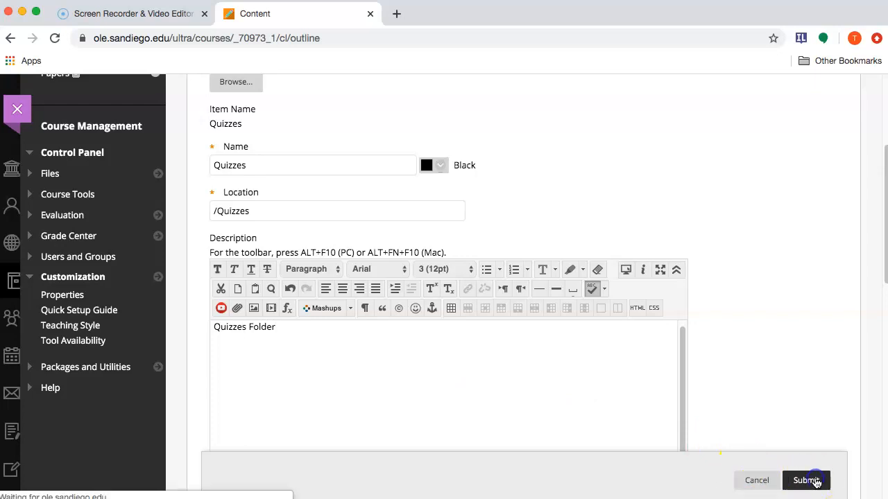
{"action": "left_click", "coordinate": [806, 479]}
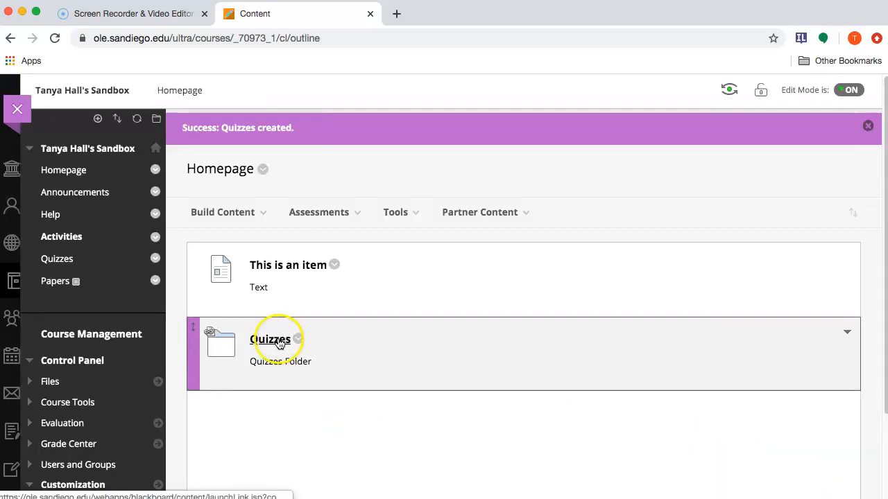
{"action": "left_click", "coordinate": [271, 339]}
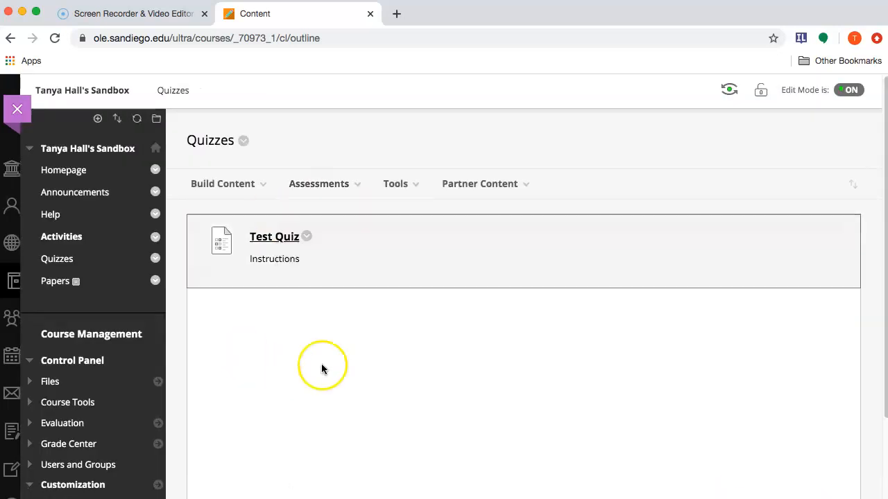
{"action": "left_click", "coordinate": [222, 183]}
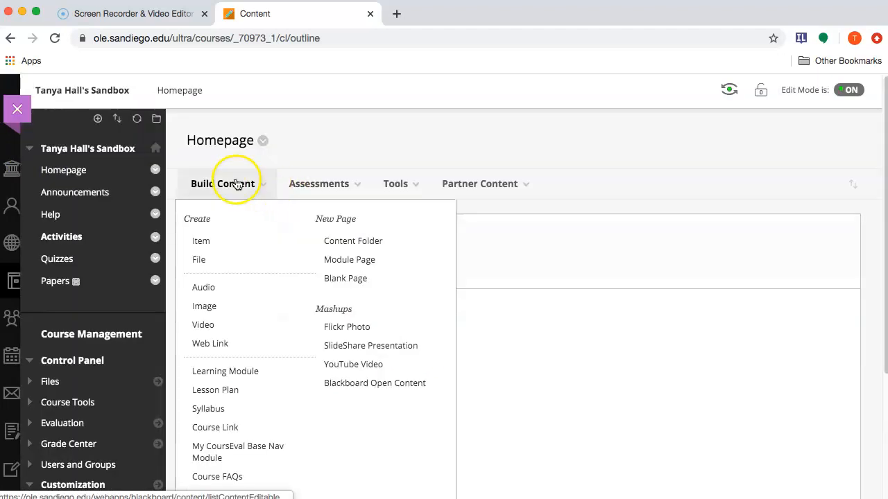
Create a Homepage course link pointing to Quizzes > Test Quiz.
{"action": "left_click", "coordinate": [215, 427]}
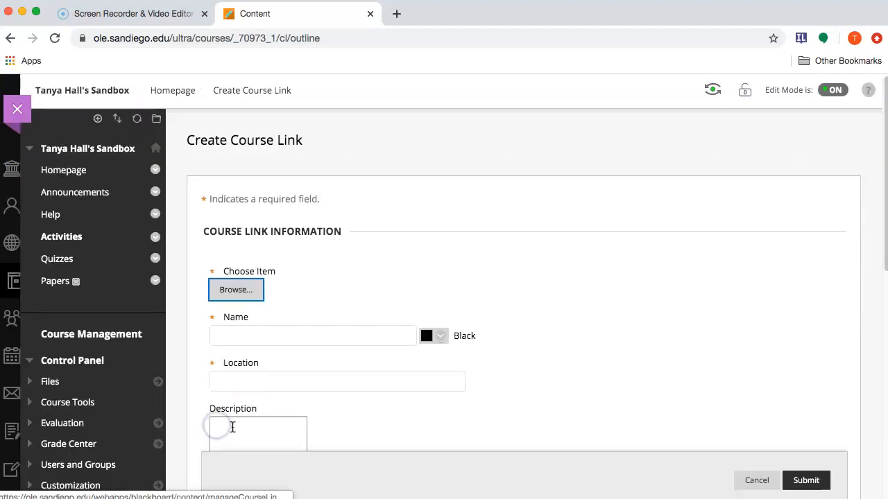
{"action": "left_click", "coordinate": [236, 289]}
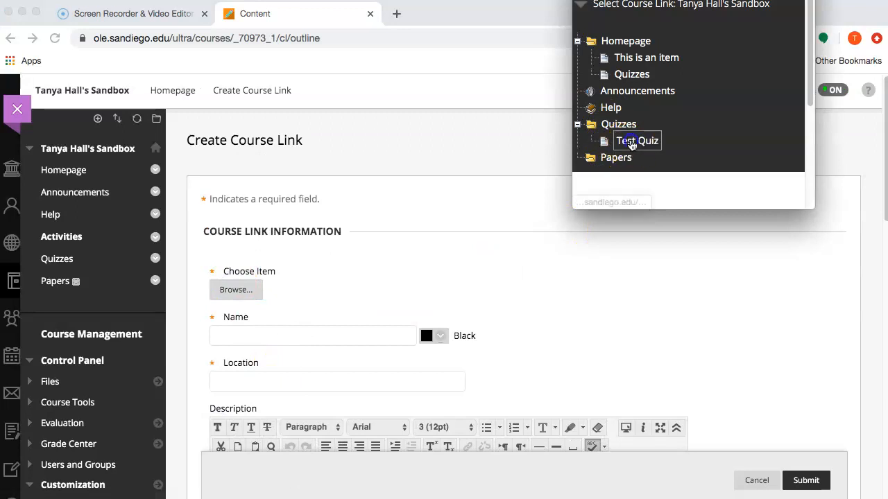
{"action": "left_click", "coordinate": [637, 141]}
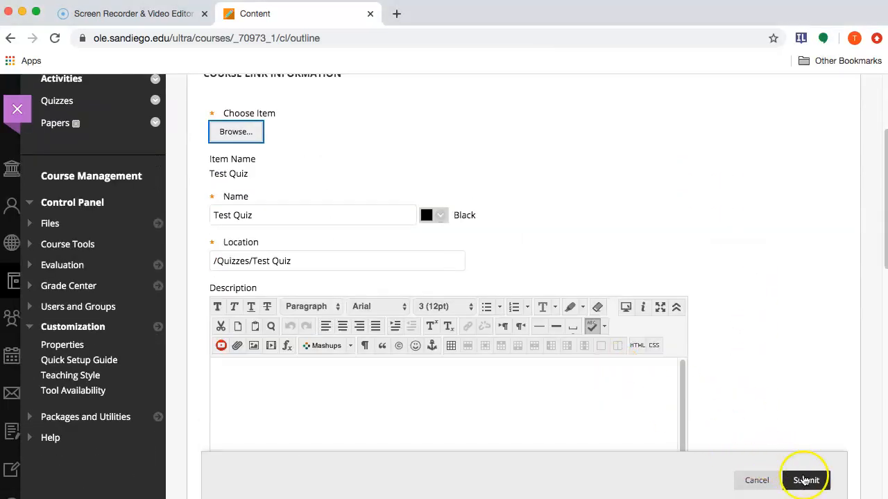
{"action": "left_click", "coordinate": [805, 480]}
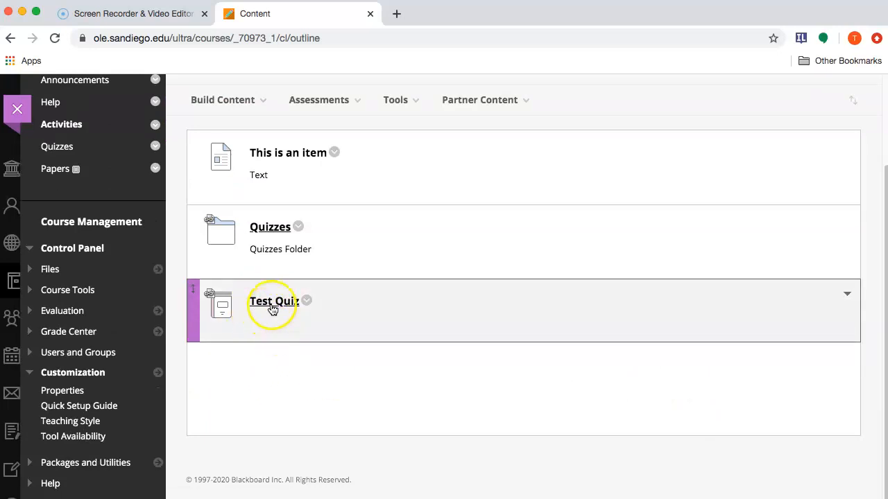
Edit the Test Quiz link's description to 'Instructions' and save it.
{"action": "left_click", "coordinate": [273, 301]}
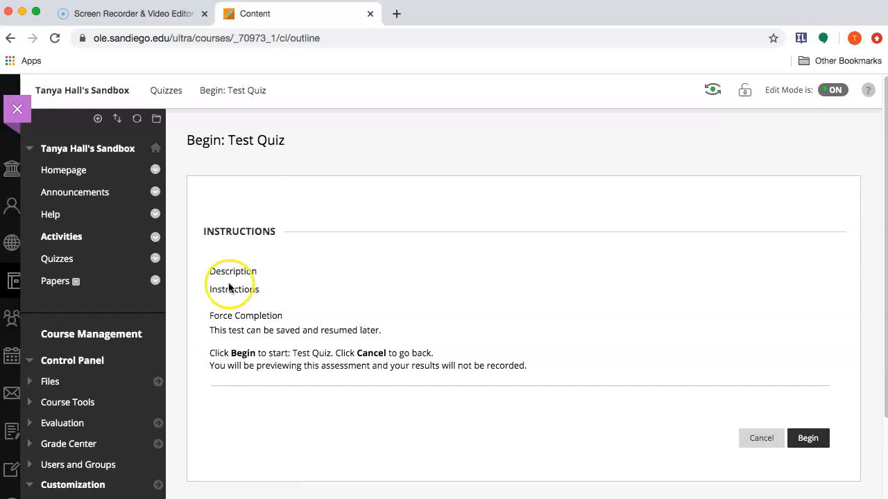
{"action": "left_click", "coordinate": [761, 438]}
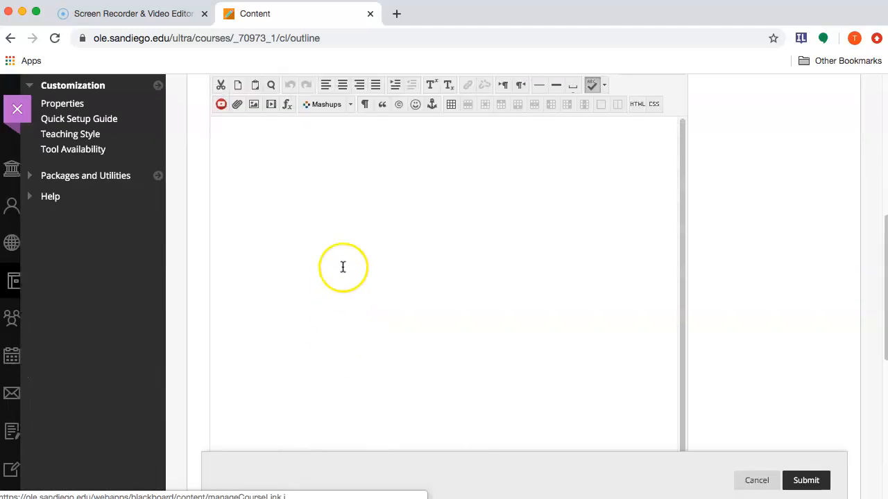
{"action": "type", "text": "Instrucrio"}
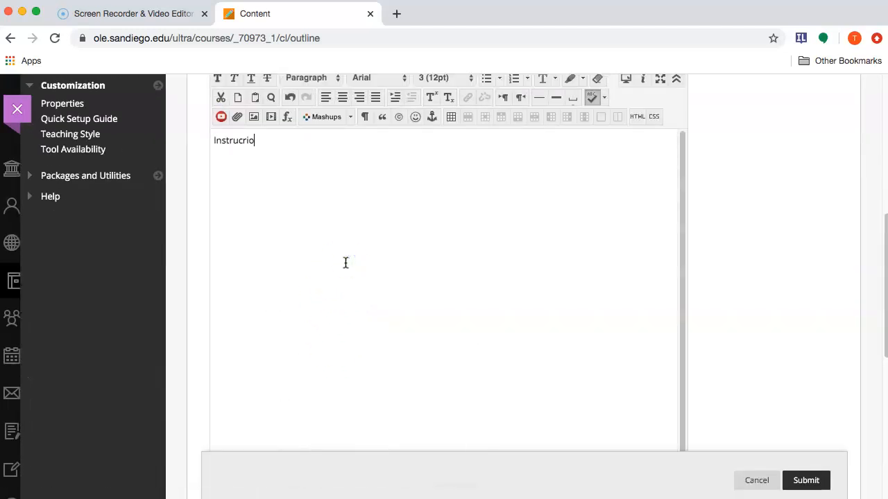
{"action": "type", "text": "Instructions"}
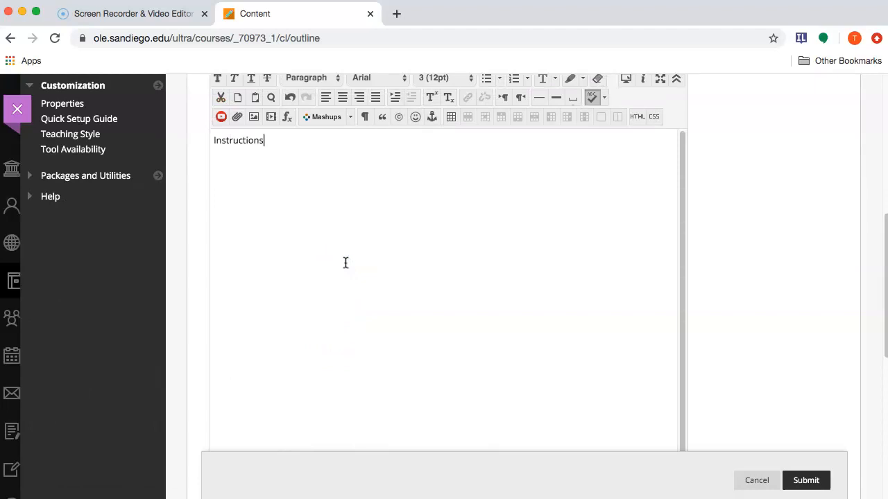
{"action": "left_click", "coordinate": [805, 480]}
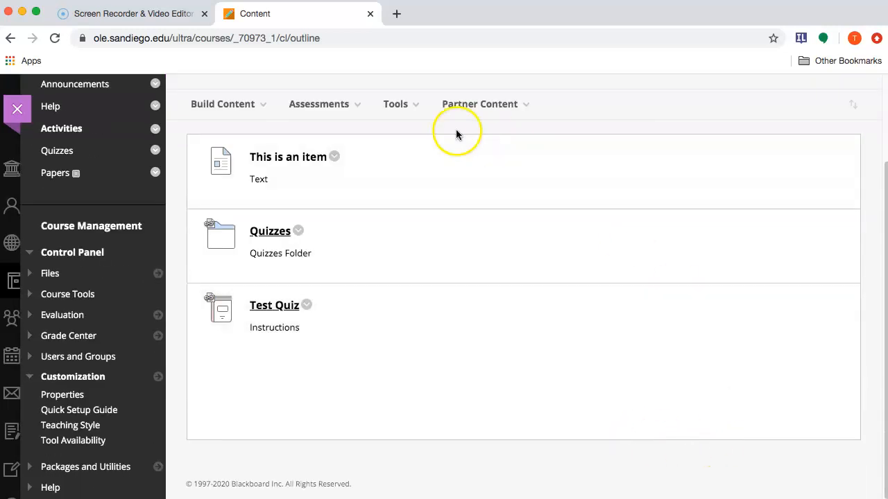
Build a content folder named Monday with text 'What's in the folder', then open it.
{"action": "left_click", "coordinate": [222, 104]}
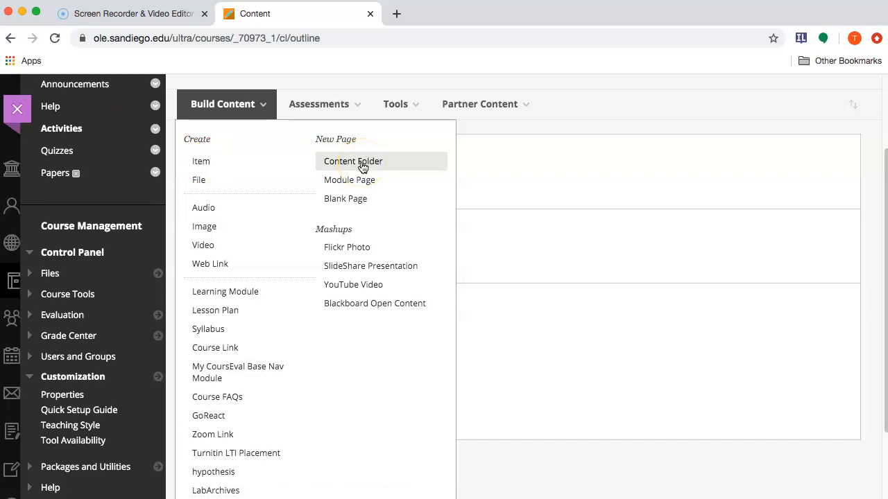
{"action": "left_click", "coordinate": [353, 161]}
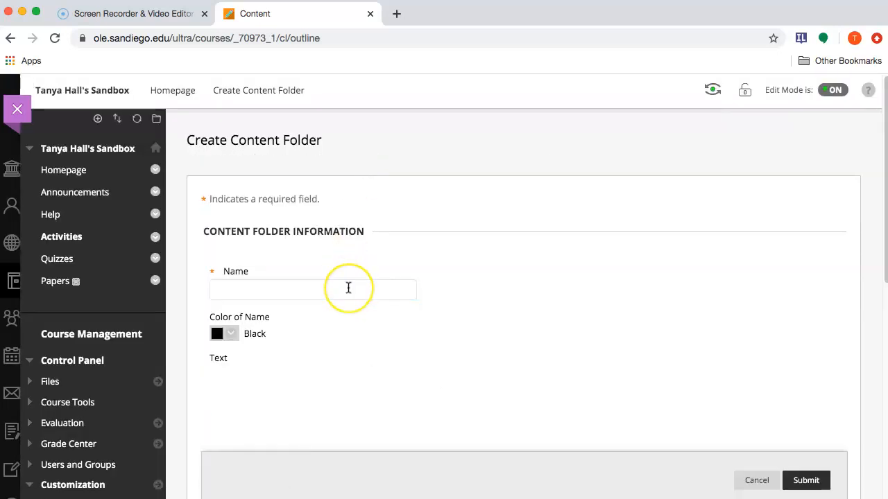
{"action": "type", "text": "Monday"}
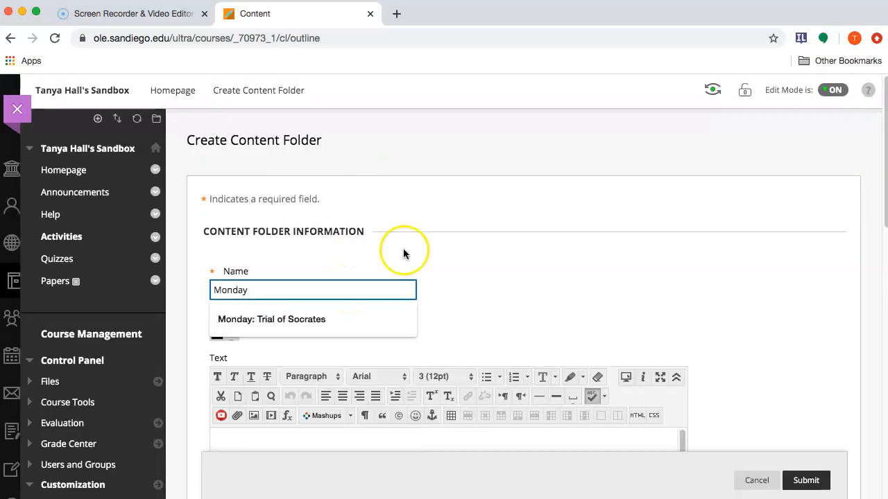
{"action": "scroll", "scroll_direction": "down", "scroll_amount": 3}
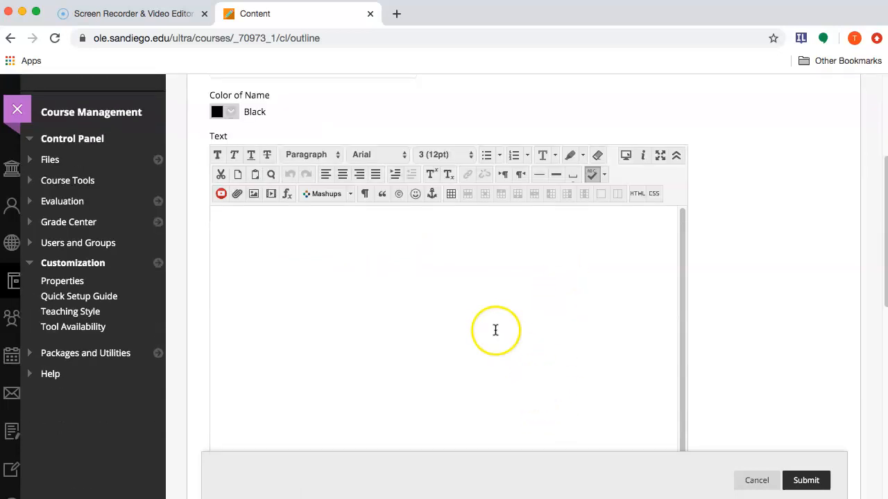
{"action": "type", "text": "W"}
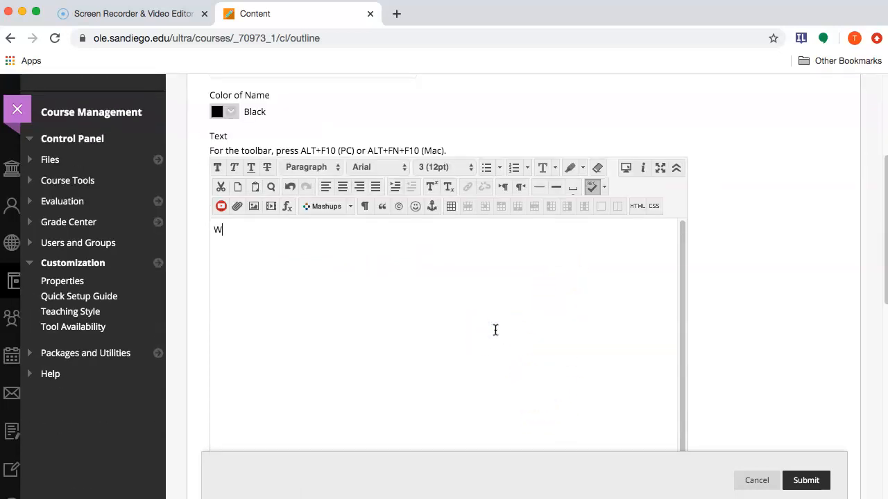
{"action": "type", "text": "hat's in the folder"}
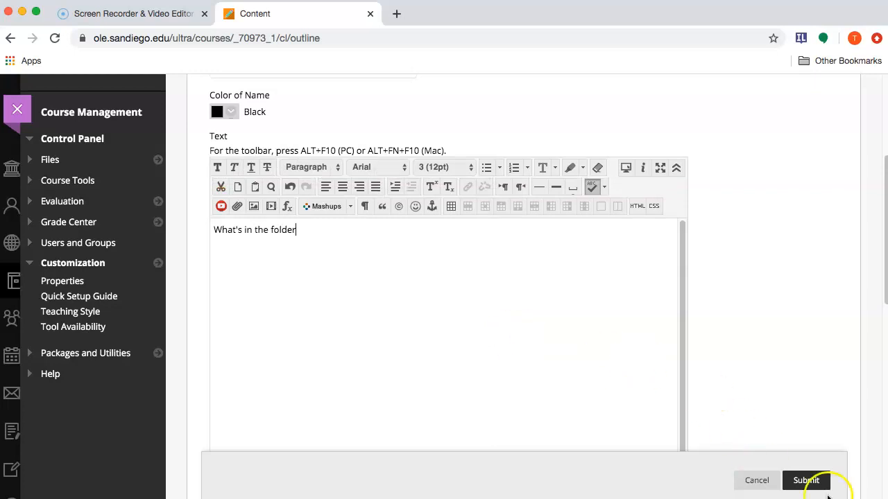
{"action": "left_click", "coordinate": [806, 480]}
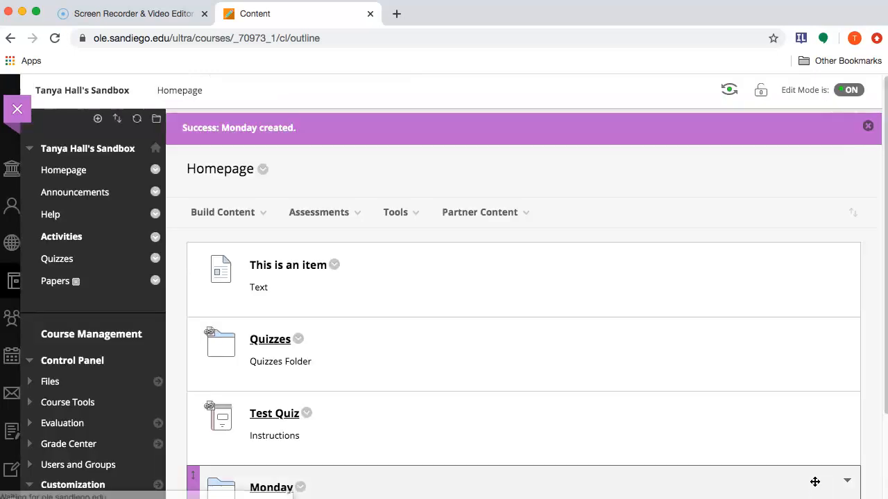
{"action": "scroll", "scroll_direction": "down", "scroll_amount": 3}
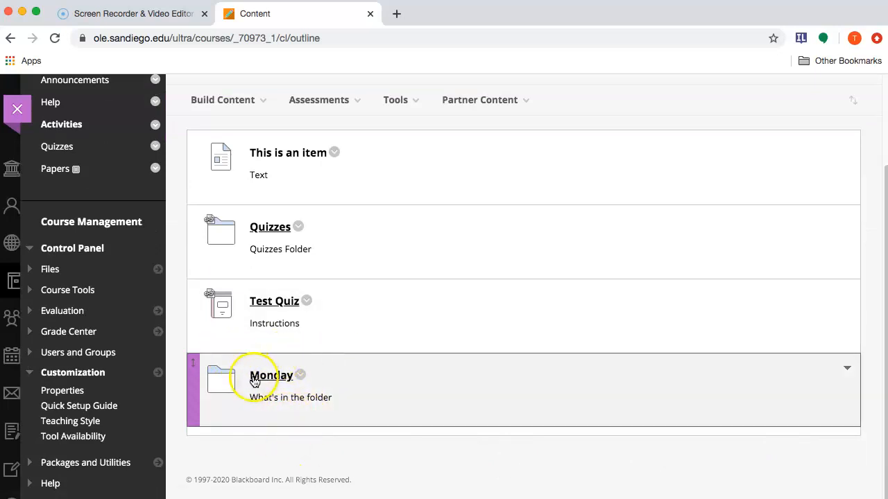
{"action": "left_click", "coordinate": [271, 376]}
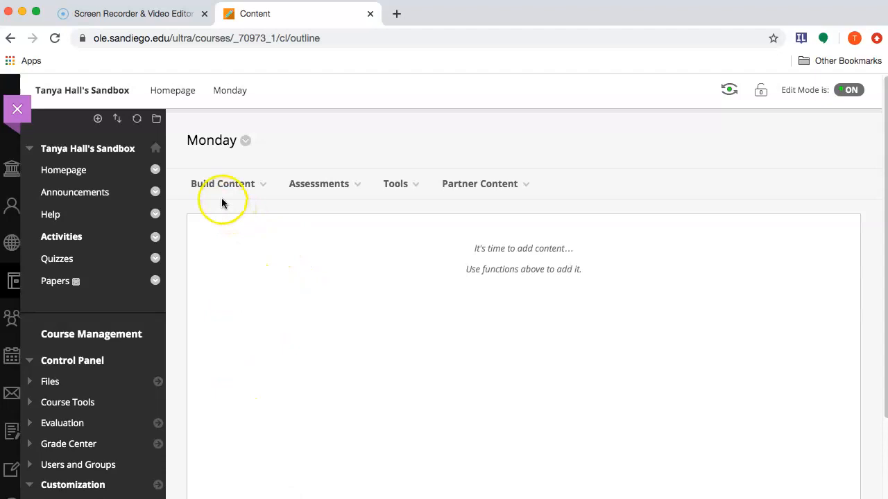
Add a Monday course link to Quizzes > Test Quiz described 'Instructions'.
{"action": "left_click", "coordinate": [222, 183]}
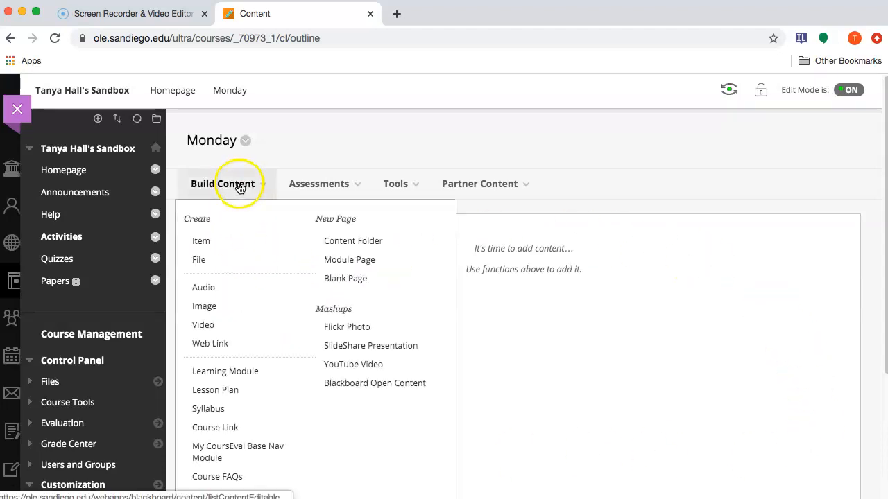
{"action": "left_click", "coordinate": [215, 427]}
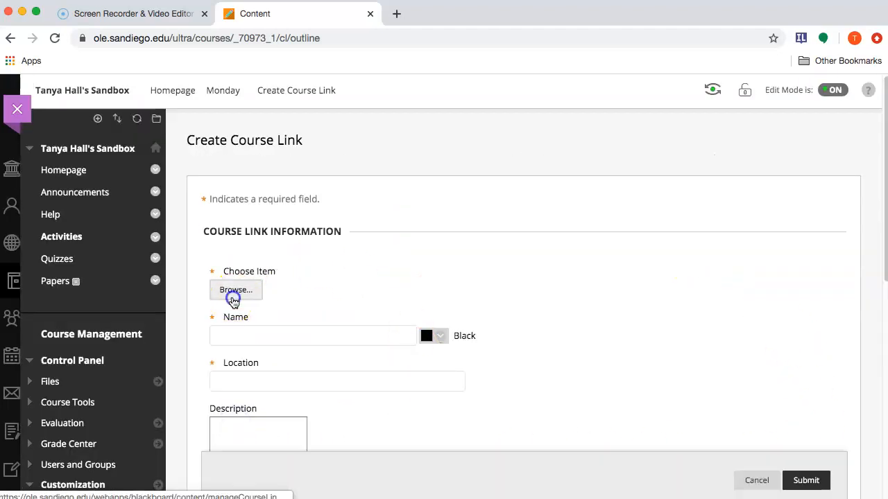
{"action": "left_click", "coordinate": [236, 290]}
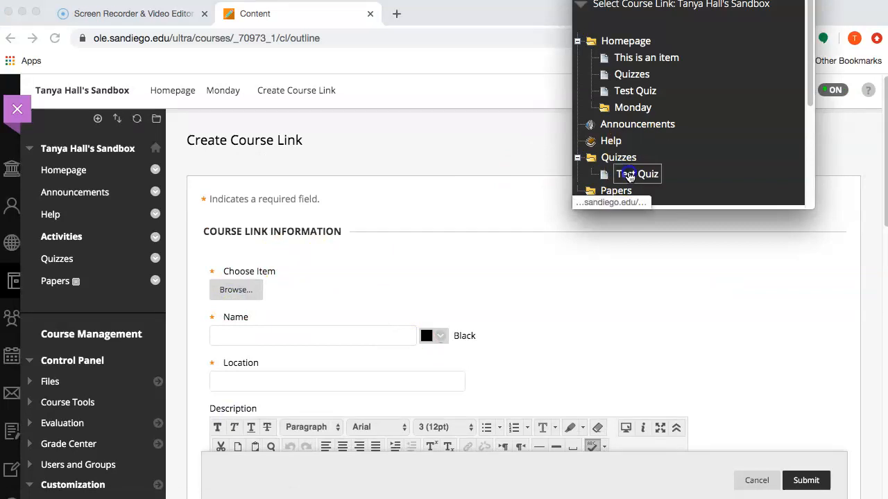
{"action": "left_click", "coordinate": [634, 174]}
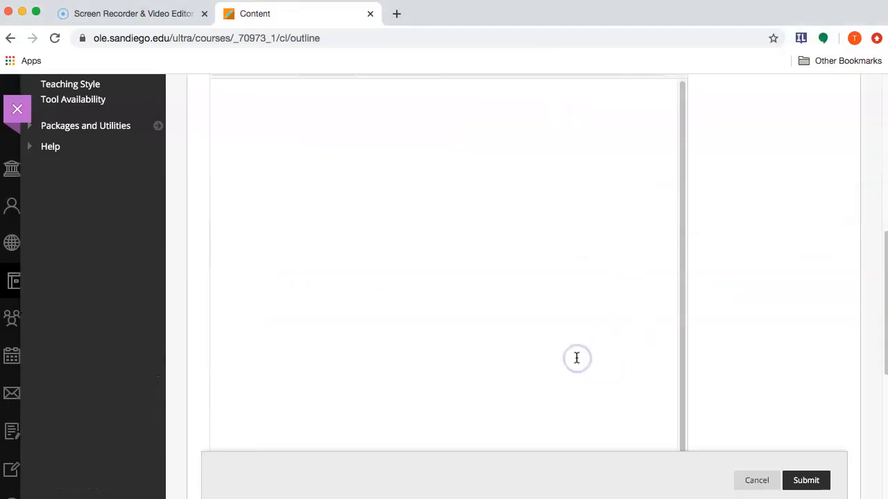
{"action": "type", "text": "Instructions"}
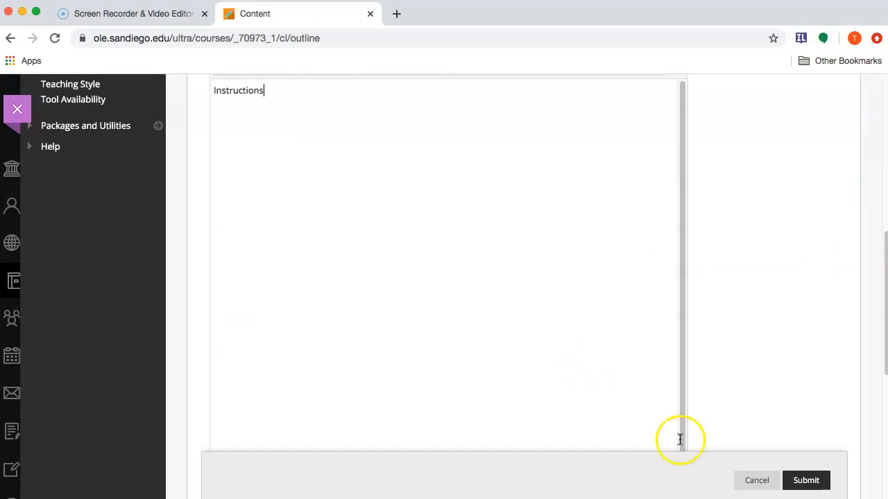
{"action": "left_click", "coordinate": [805, 480]}
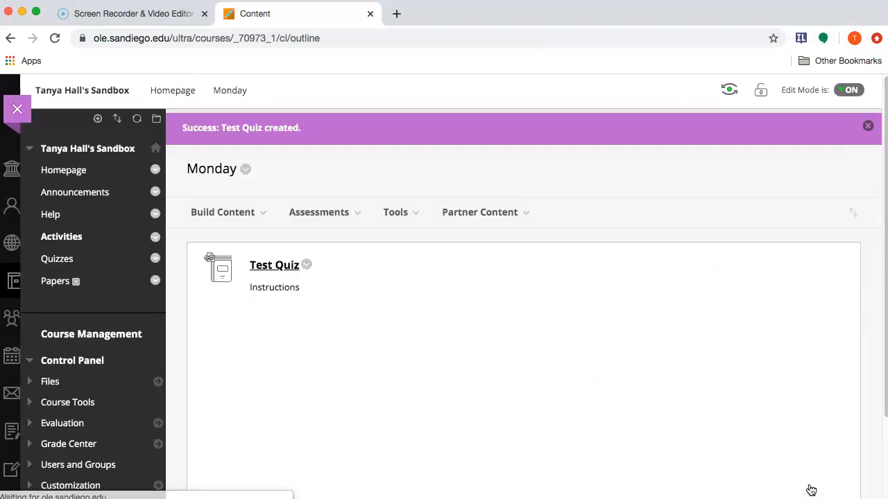
{"action": "mouse_move", "coordinate": [172, 90]}
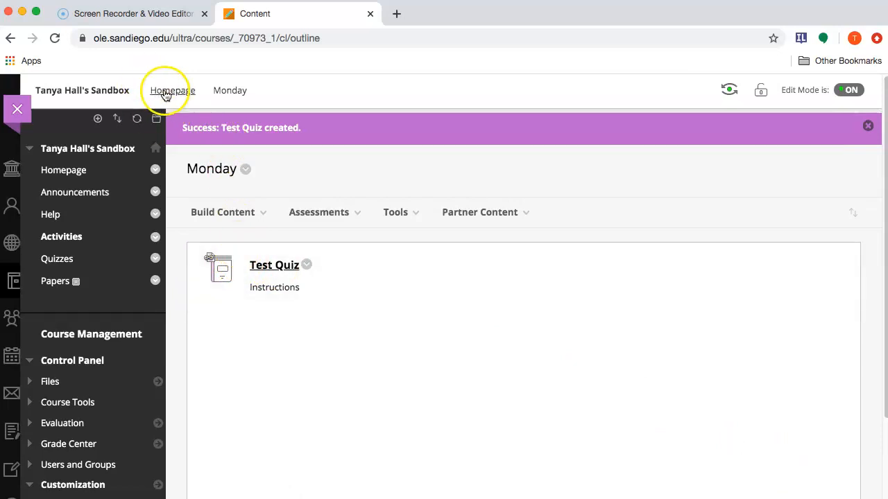
Recheck the Monday folder's contents, then go back to the Homepage.
{"action": "scroll", "scroll_direction": "down", "scroll_amount": 3}
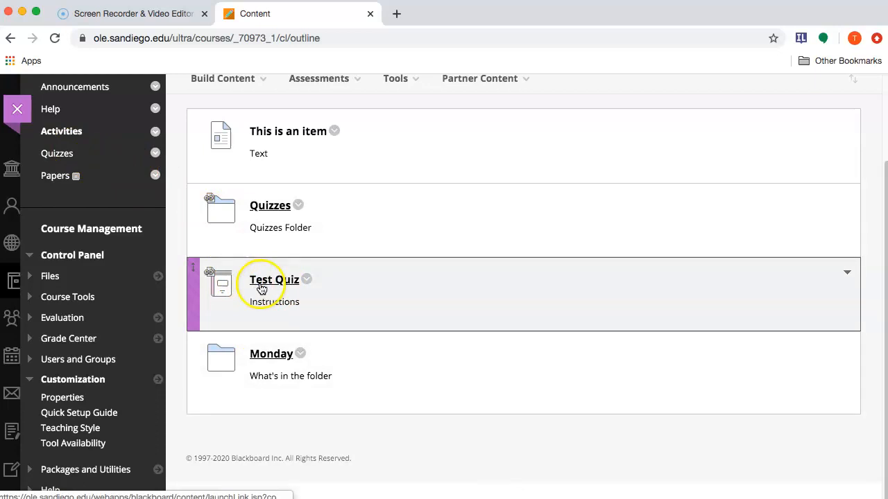
{"action": "mouse_move", "coordinate": [290, 288]}
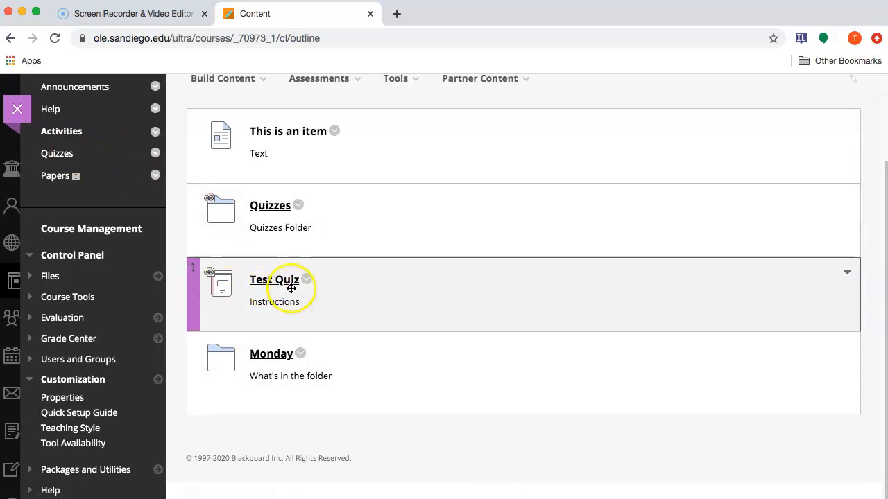
{"action": "left_click", "coordinate": [271, 354]}
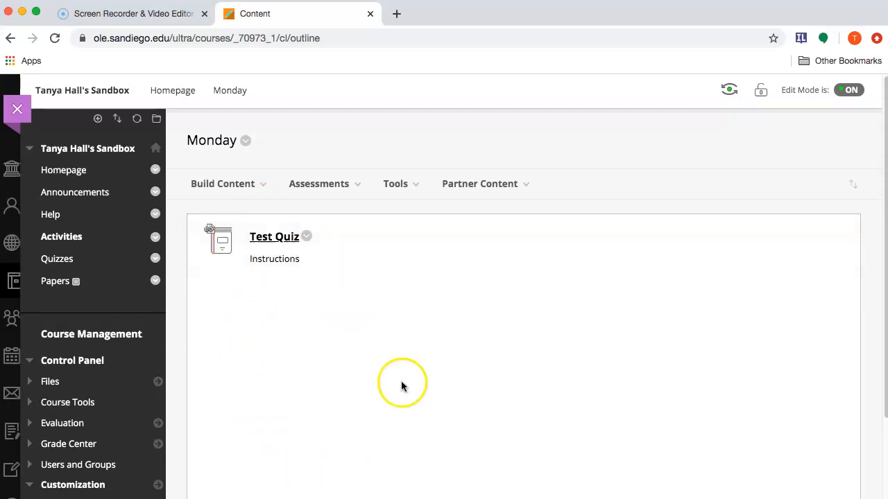
{"action": "left_click", "coordinate": [64, 170]}
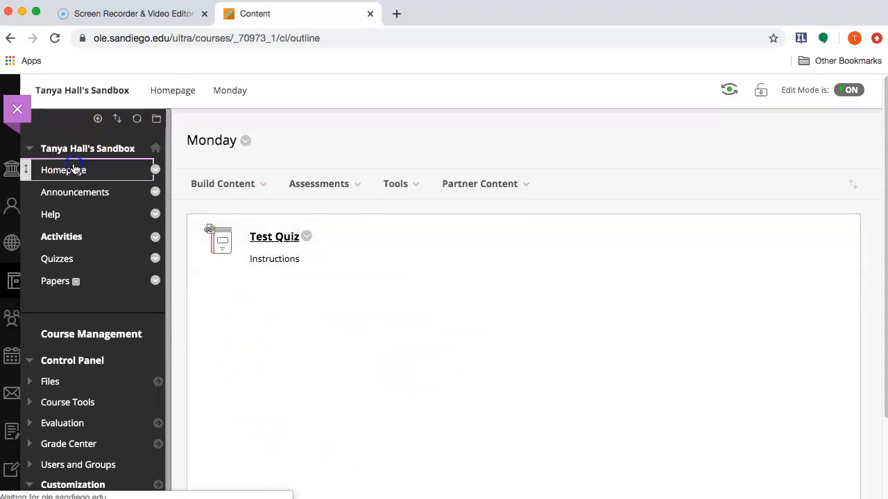
{"action": "left_click", "coordinate": [63, 170]}
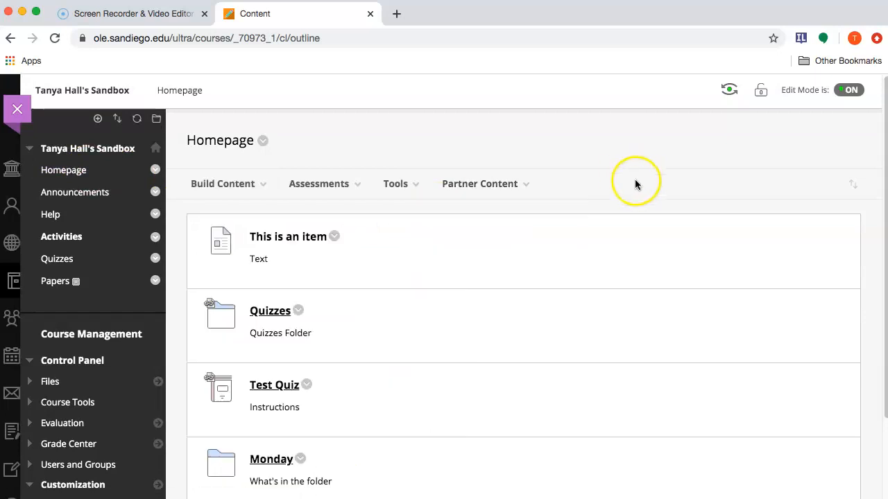
{"action": "mouse_move", "coordinate": [629, 191]}
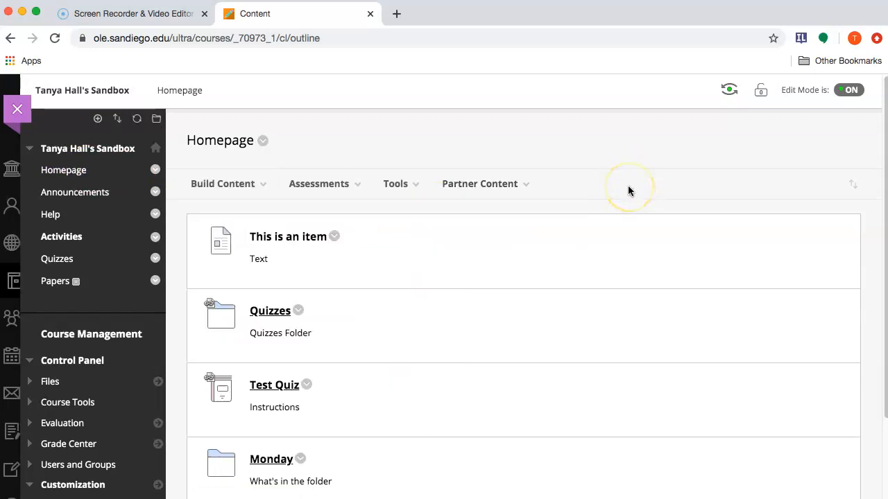